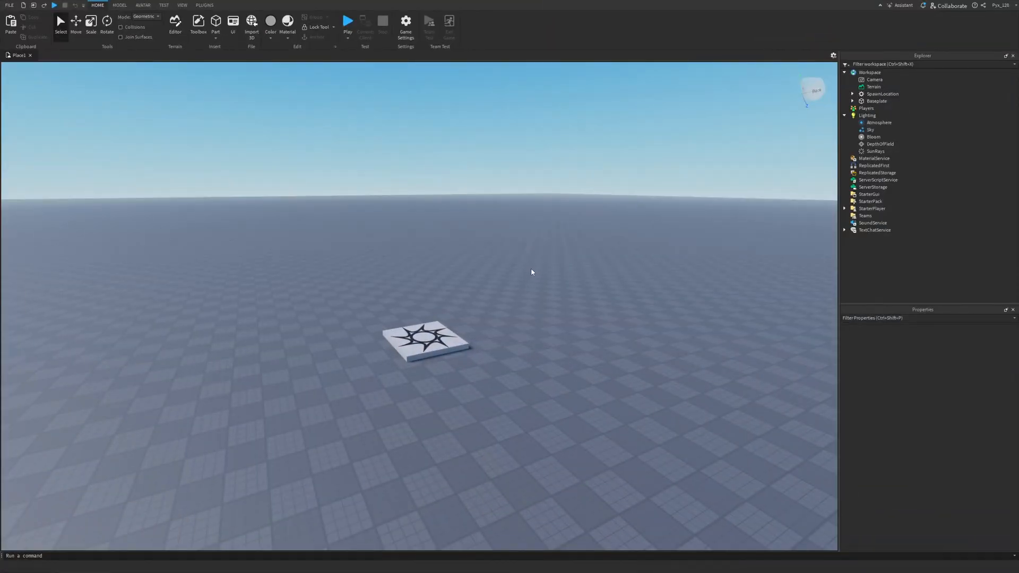
pyautogui.moveTo(673, 207)
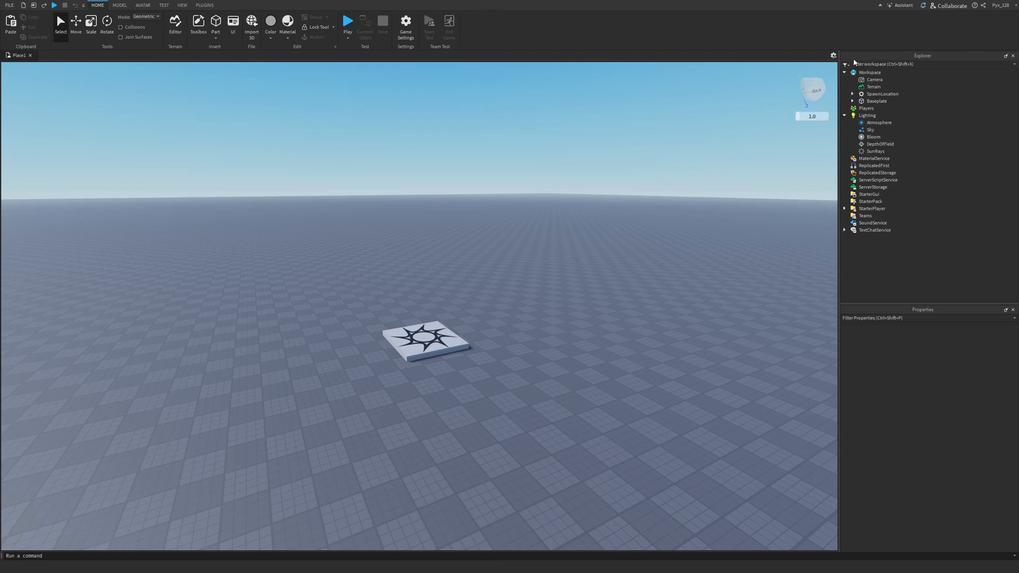
# Close the Explorer and Properties panels, then bring the Explorer back from the View options
pyautogui.click(1010, 55)
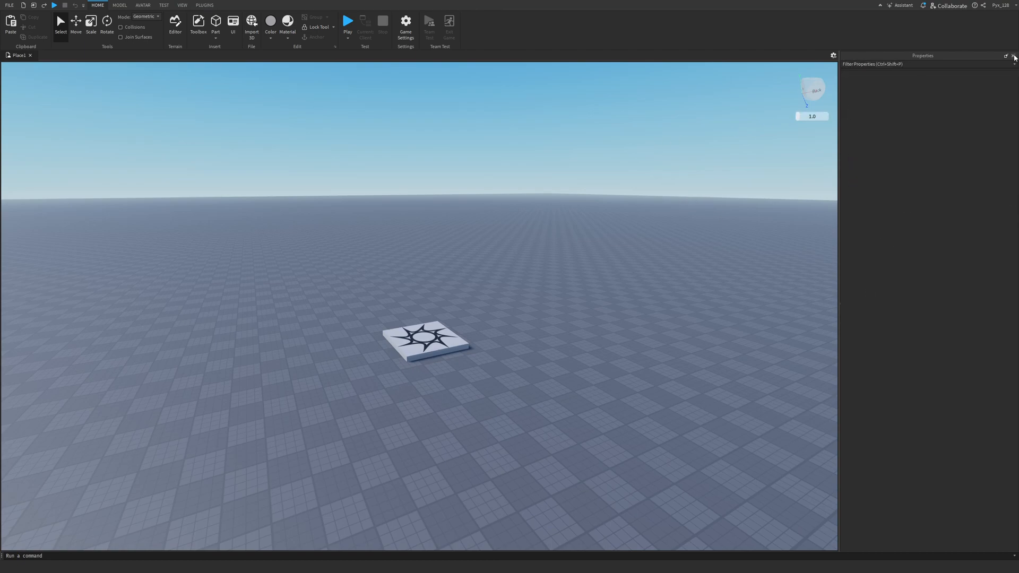
pyautogui.click(1012, 56)
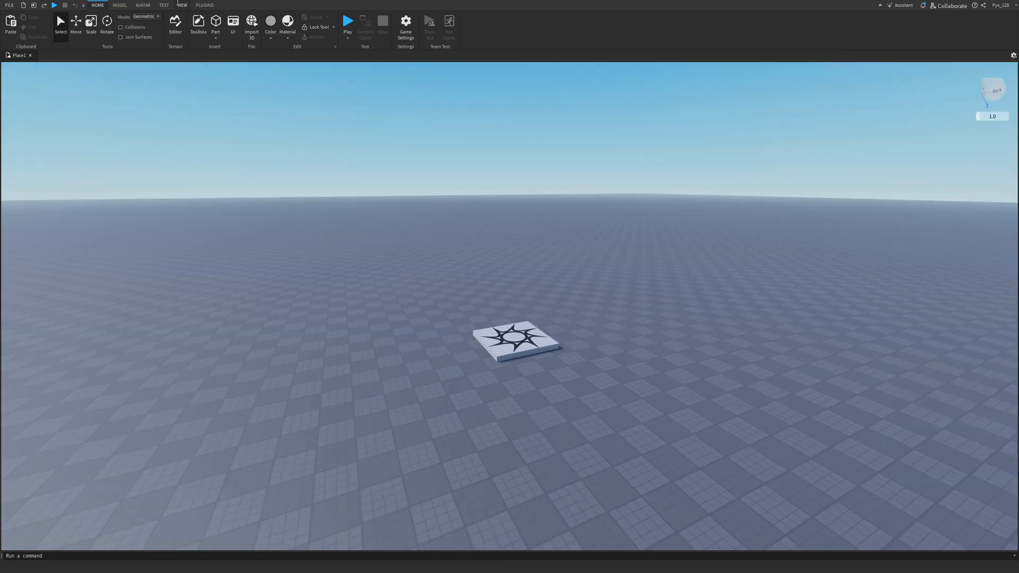
pyautogui.click(181, 5)
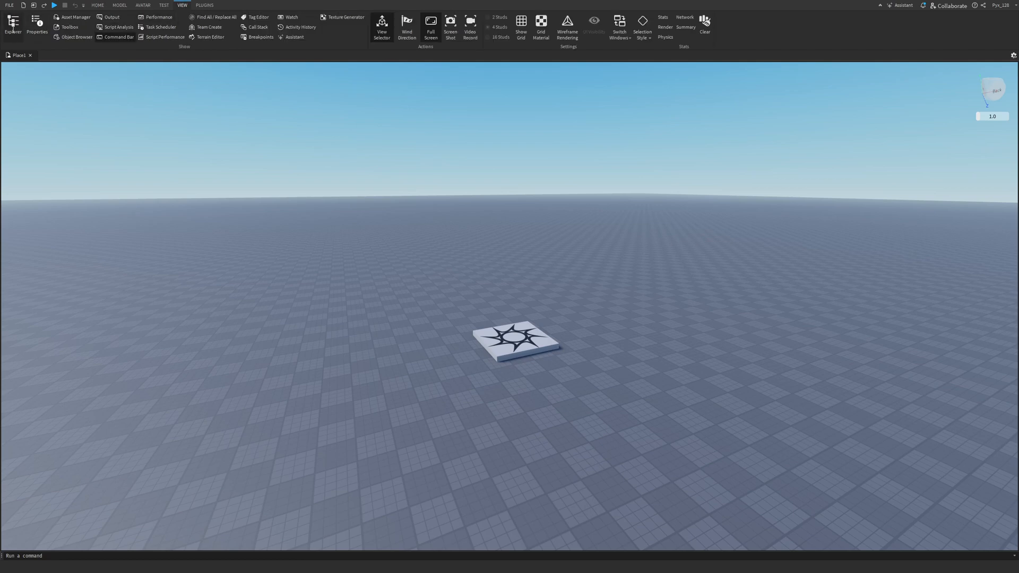
pyautogui.click(12, 25)
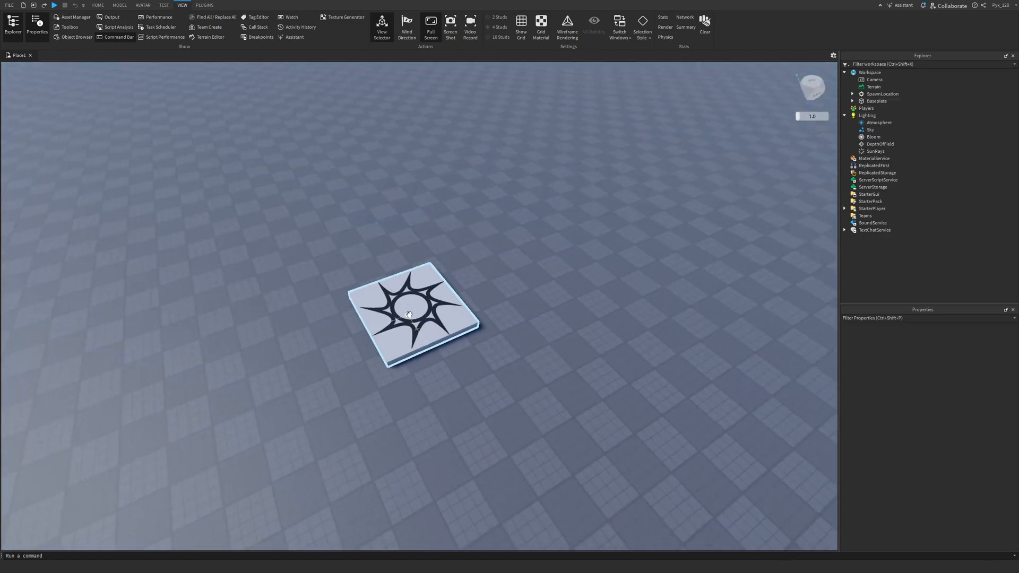
# Select the spawn pad and expand SpawnLocation to reach its Decal child
pyautogui.click(508, 239)
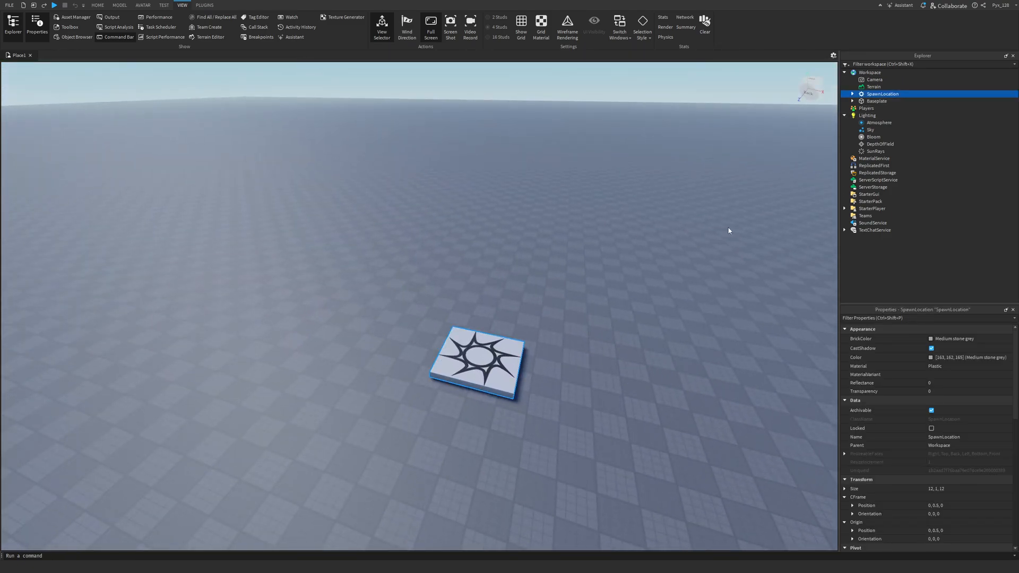
pyautogui.click(852, 94)
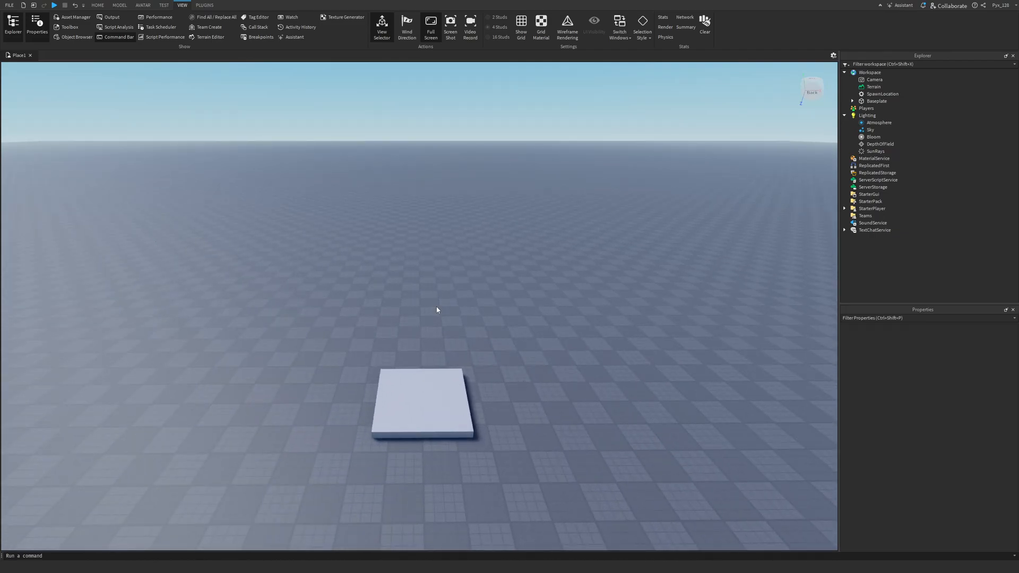
pyautogui.moveTo(312, 435)
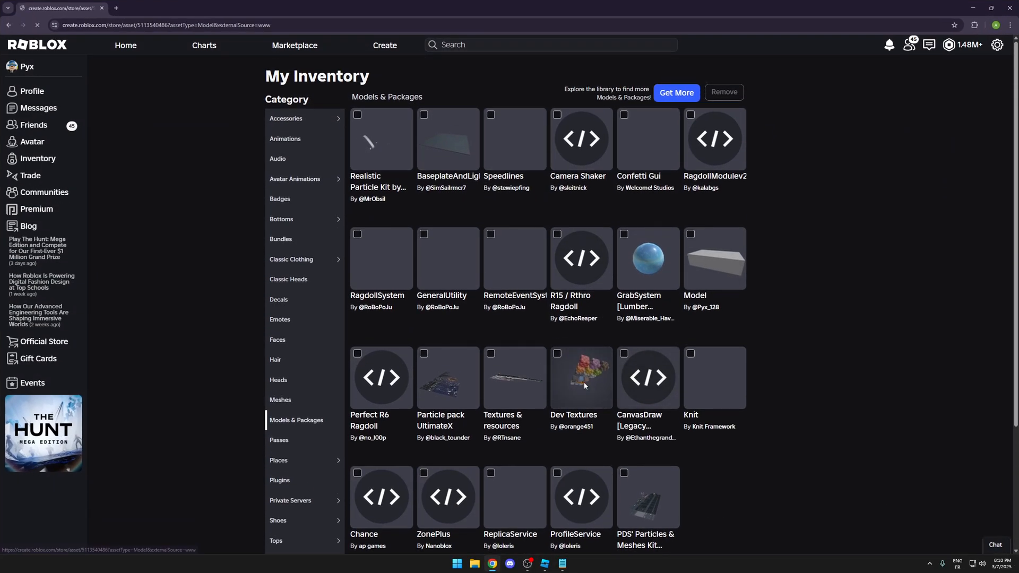
# Launch the Dev Textures model from the inventory into Studio via Try in Studio
pyautogui.click(580, 377)
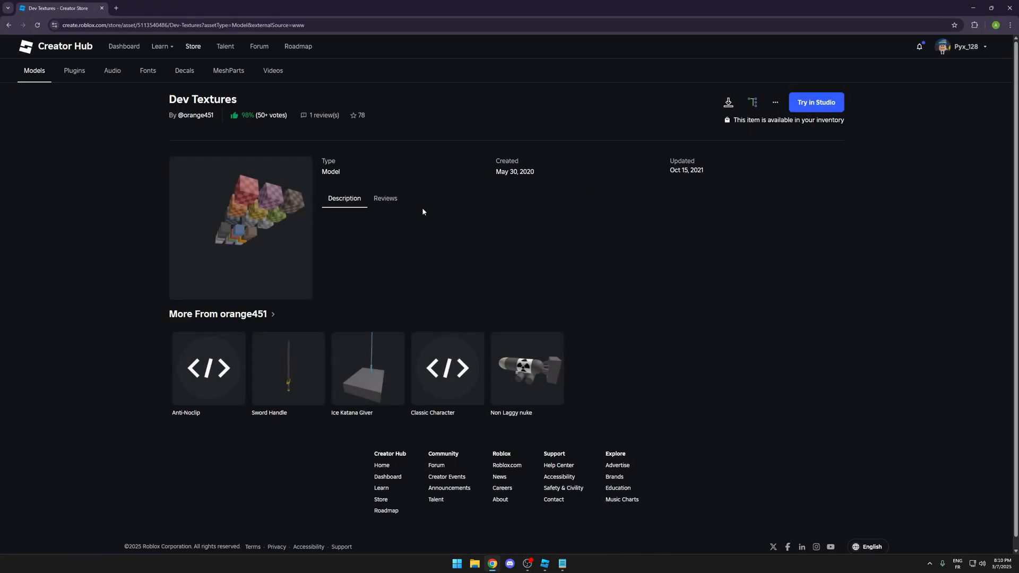
pyautogui.moveTo(867, 102)
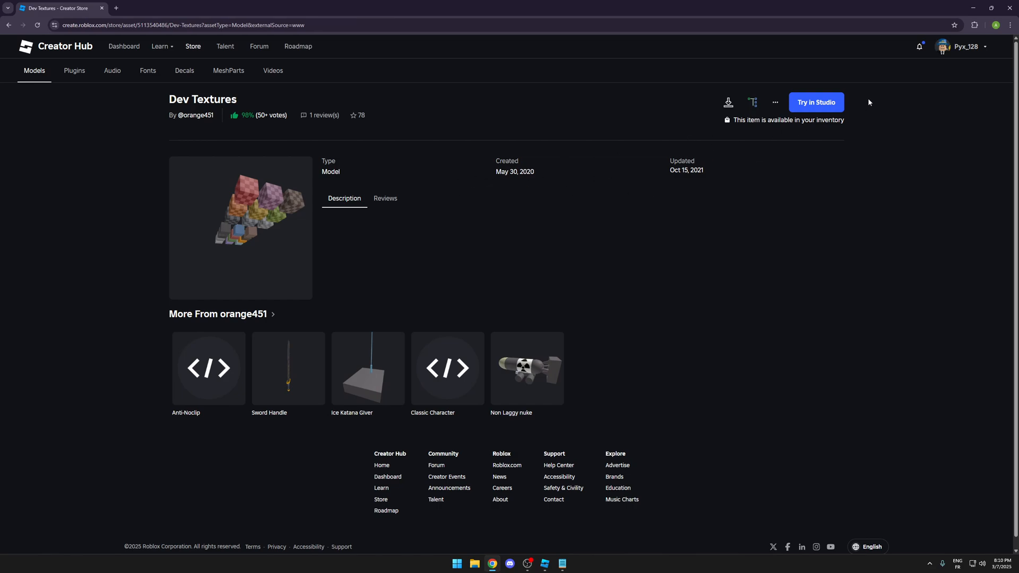
pyautogui.moveTo(824, 109)
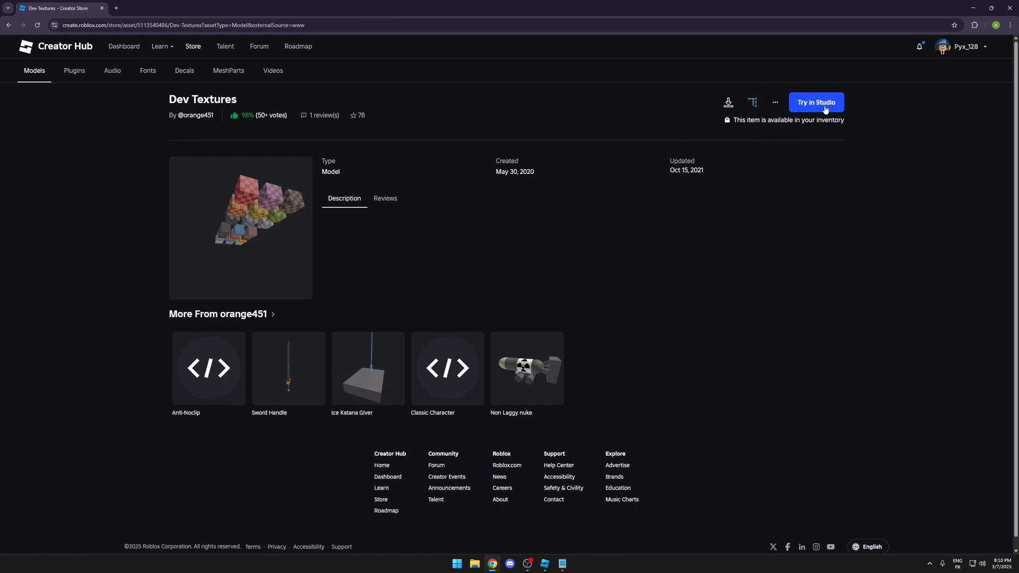
pyautogui.click(814, 102)
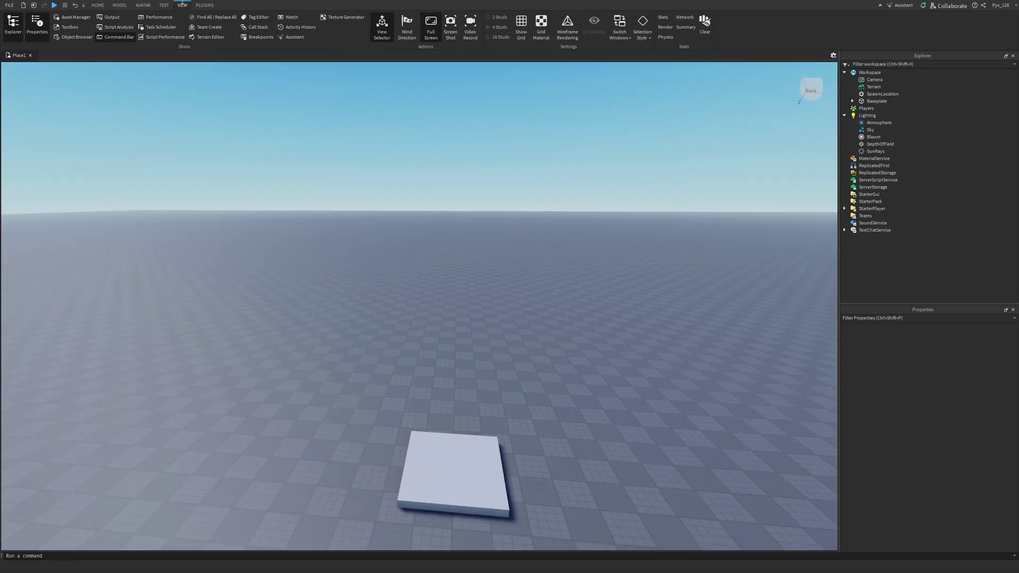
# Show the Toolbox and switch it to the My Models collection
pyautogui.click(97, 5)
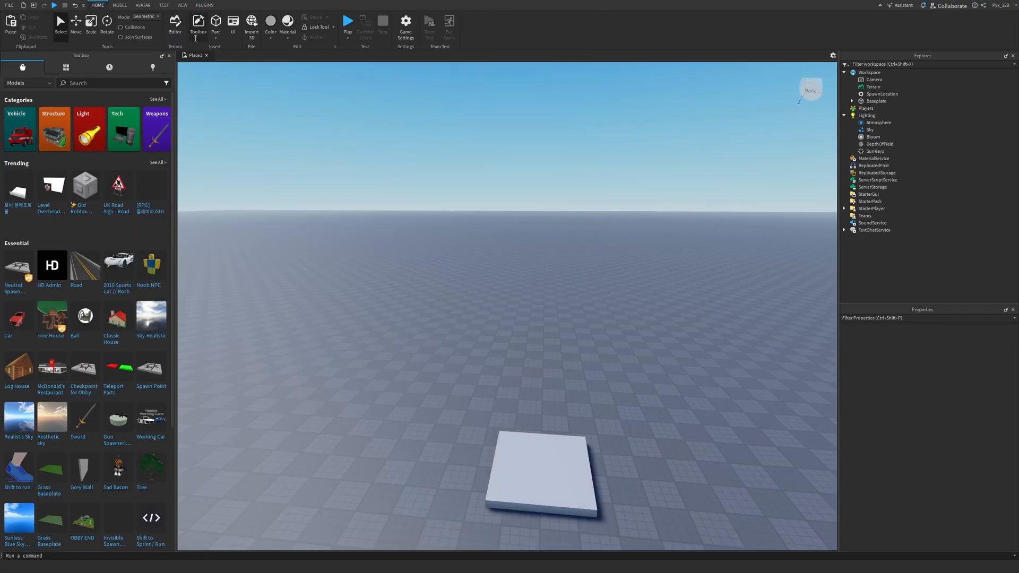
pyautogui.moveTo(132, 44)
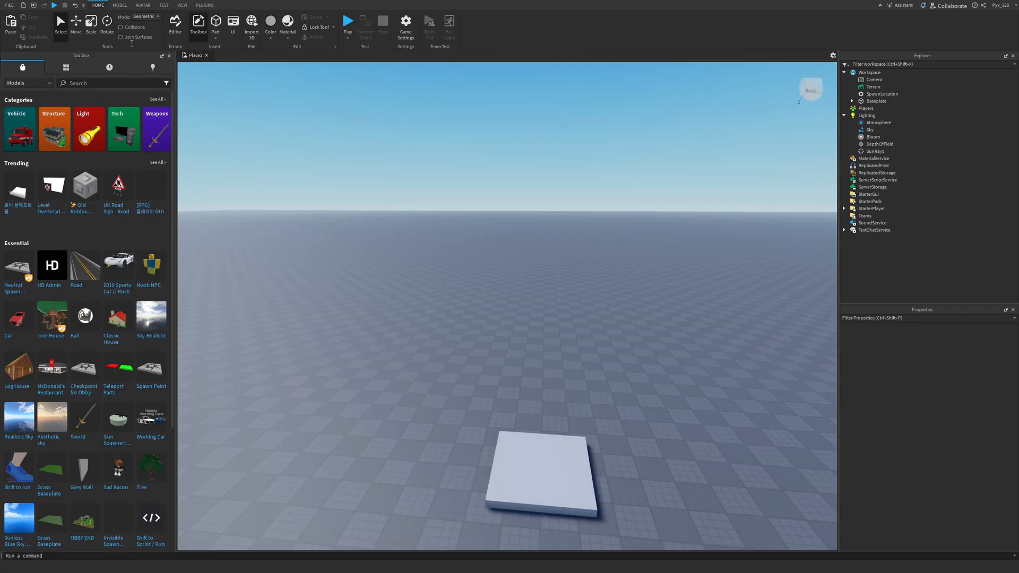
pyautogui.click(66, 68)
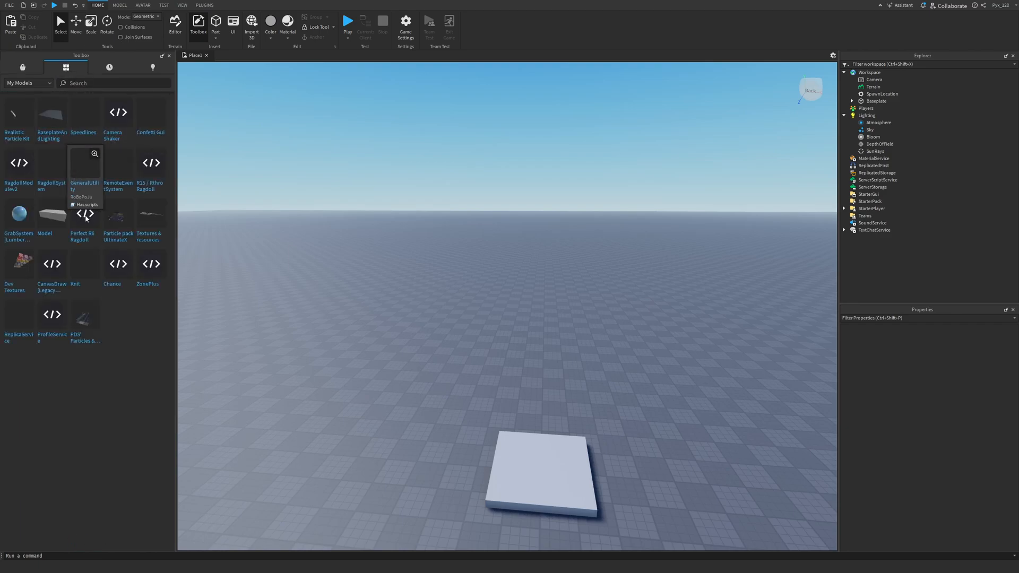
pyautogui.moveTo(134, 267)
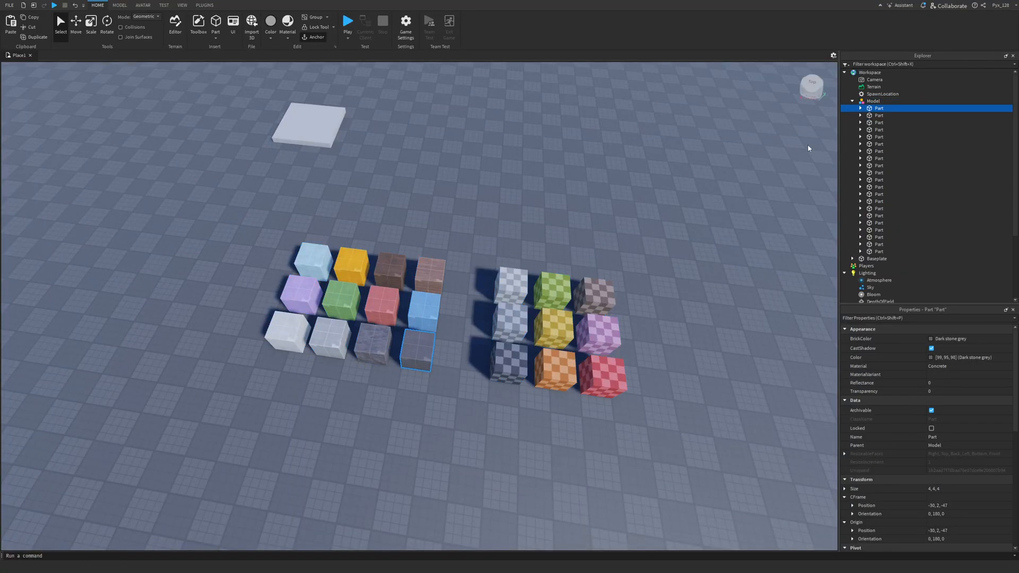
# Copy the six Texture children of the dark grey concrete cube into the Baseplate
pyautogui.click(860, 109)
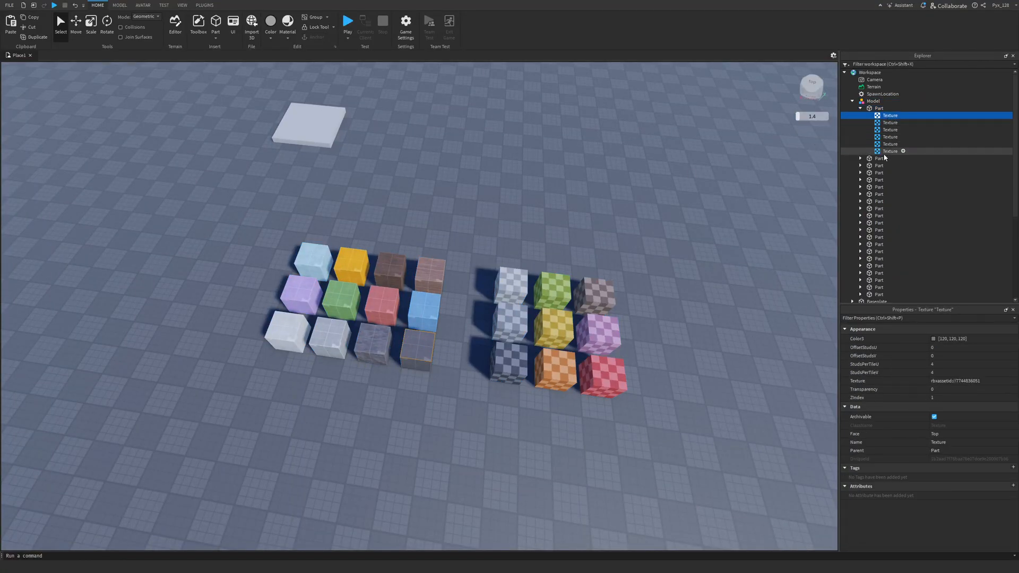
pyautogui.click(889, 150)
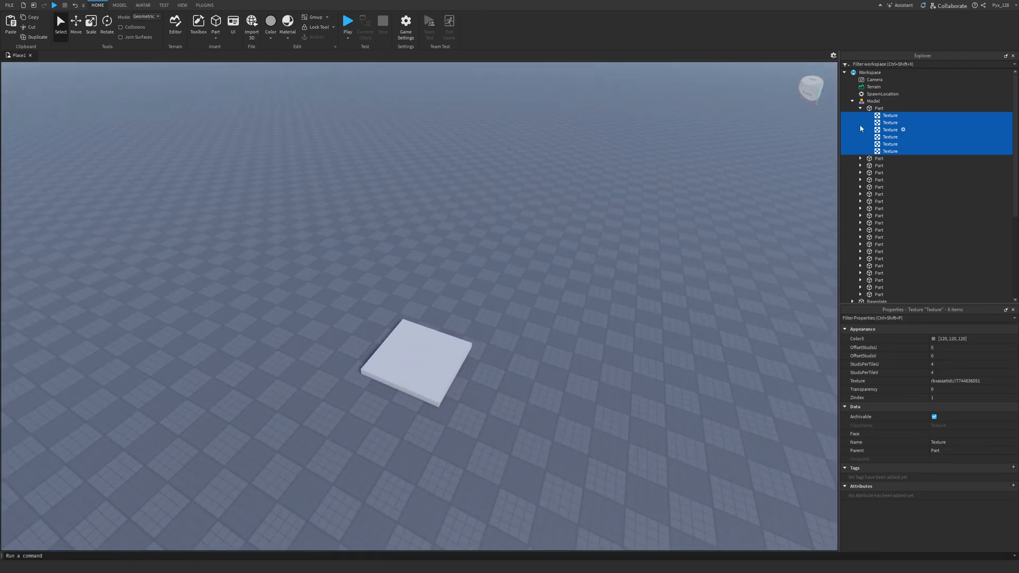
pyautogui.click(876, 108)
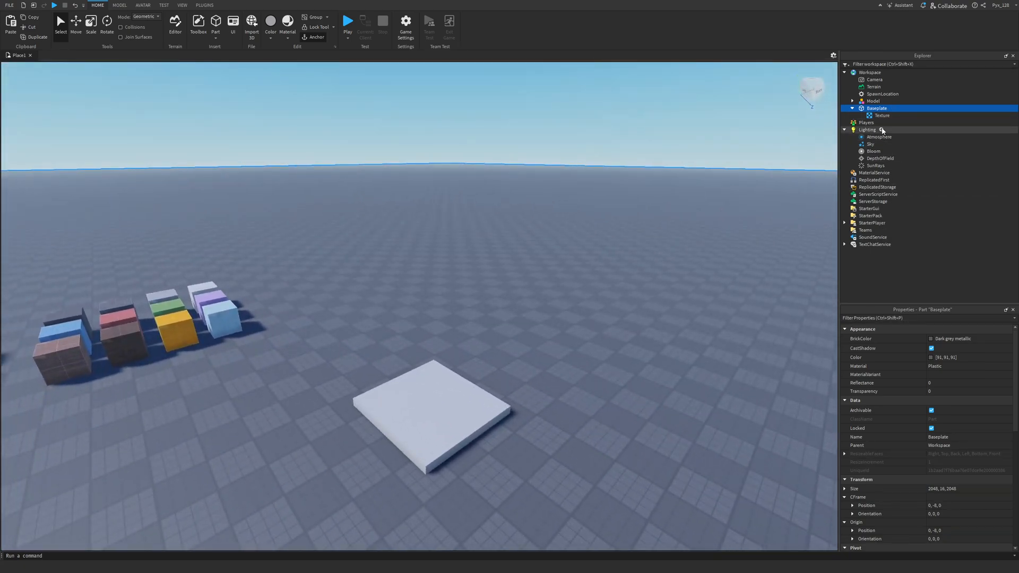
pyautogui.click(851, 108)
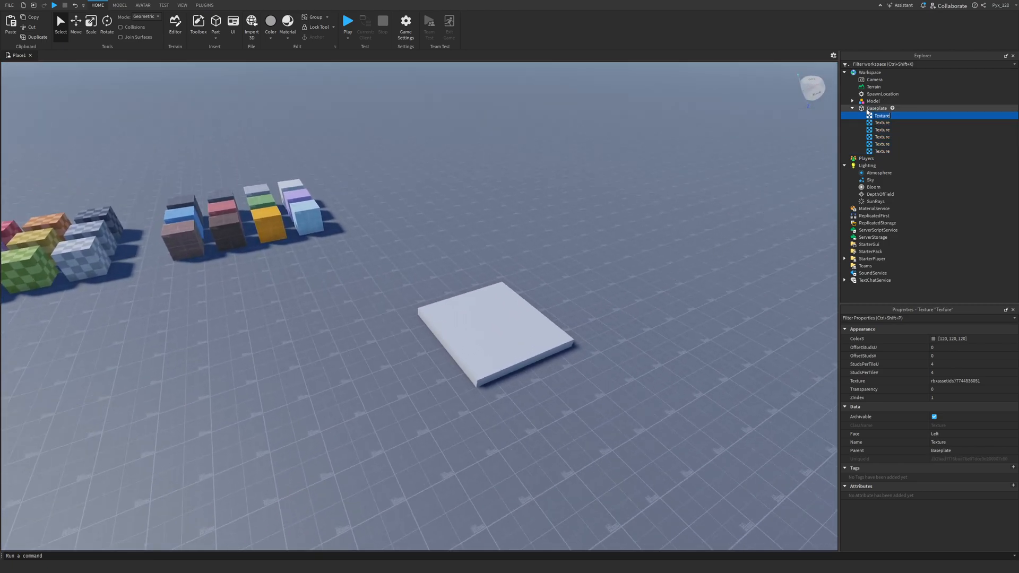
# Set the Baseplate's Reflectance to 0.016 and return to the asset Toolbox
pyautogui.click(878, 108)
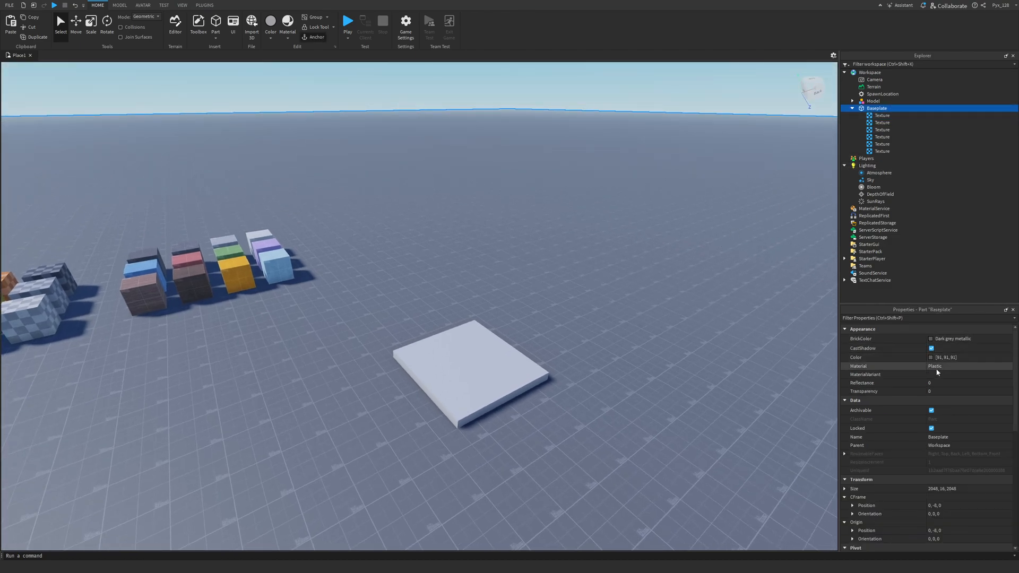
pyautogui.click(939, 383)
pyautogui.write('.016')
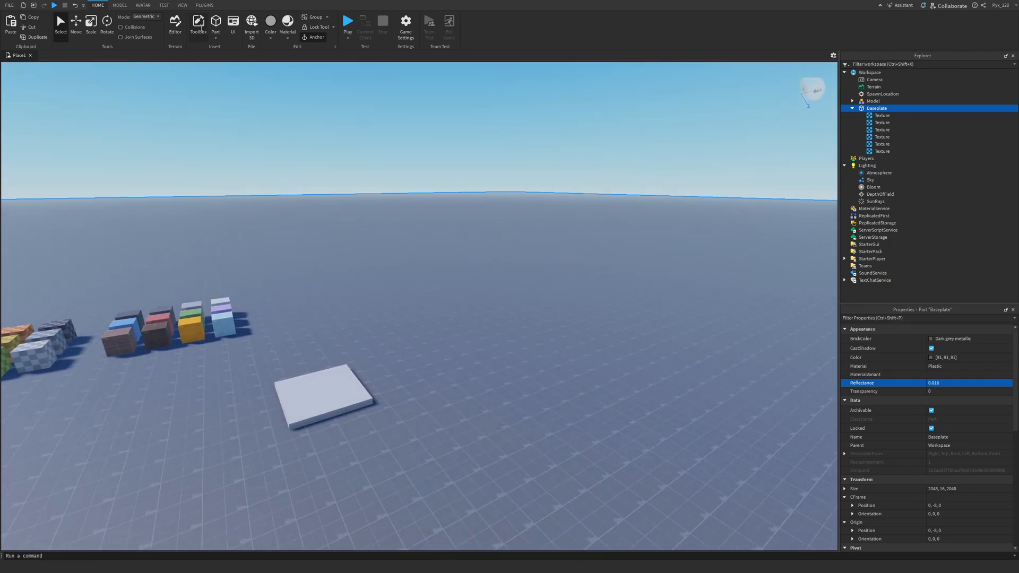
pyautogui.click(198, 25)
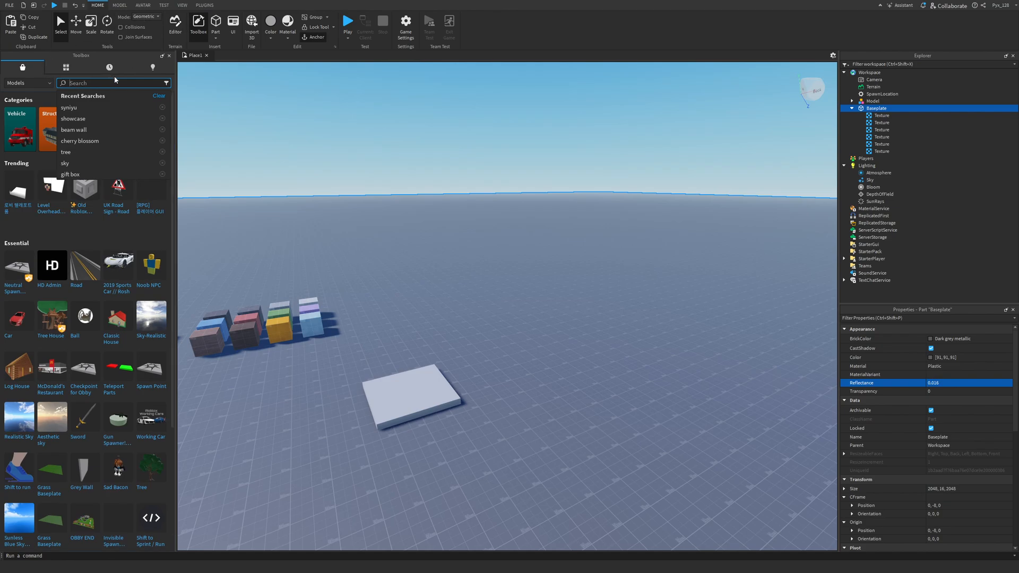
# Pick a cloudy sky model from the 'sky' search results to replace the default sky
pyautogui.click(65, 163)
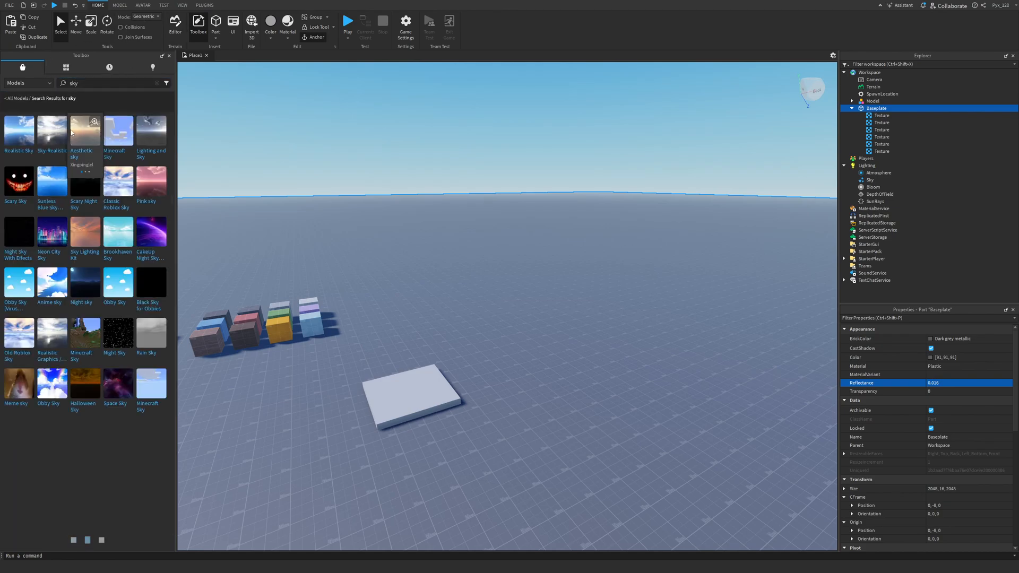
pyautogui.scroll(-3)
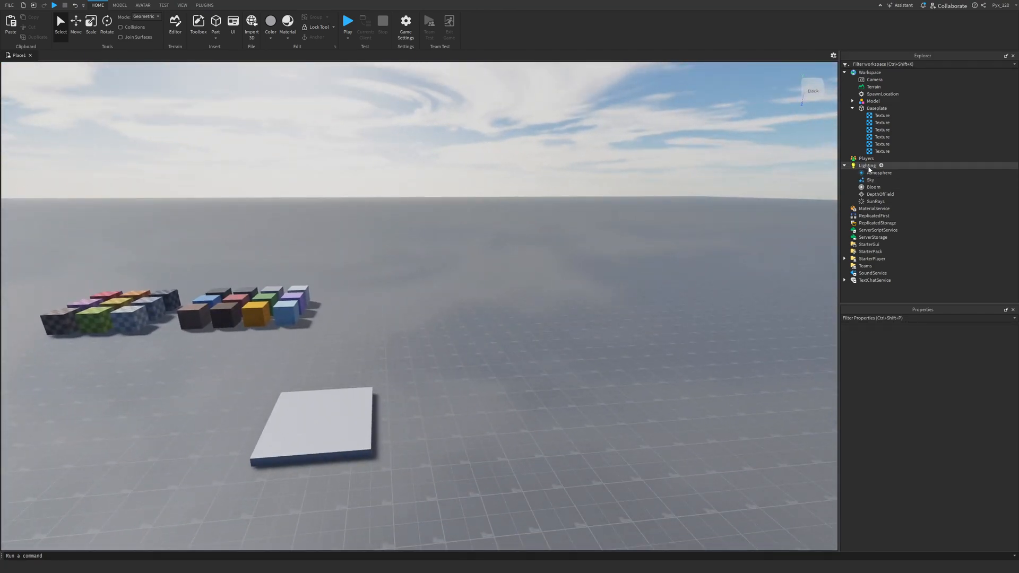
# Set Lighting's Ambient colour to a muted purple around 118, 94, 121
pyautogui.click(867, 165)
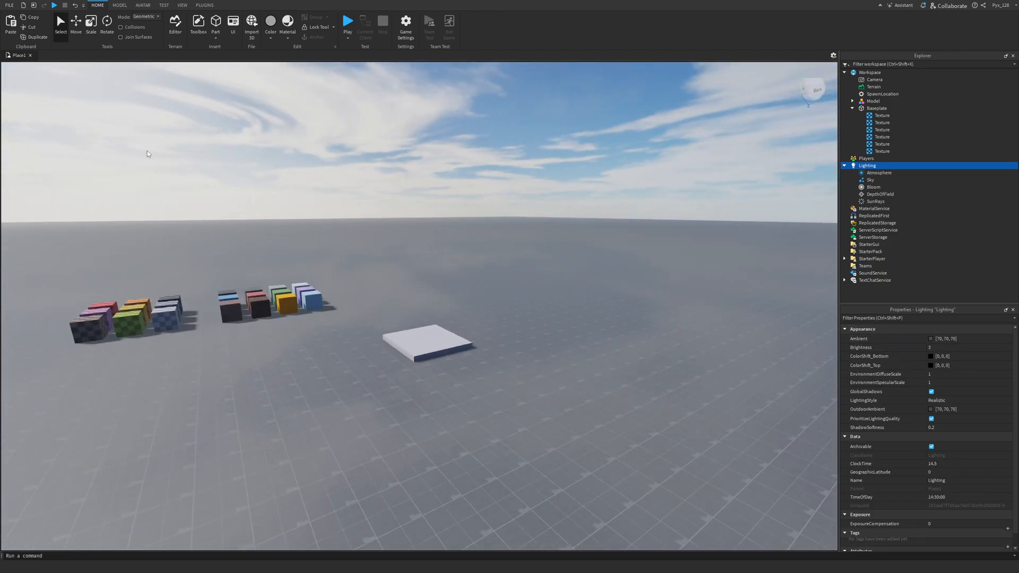
pyautogui.click(939, 338)
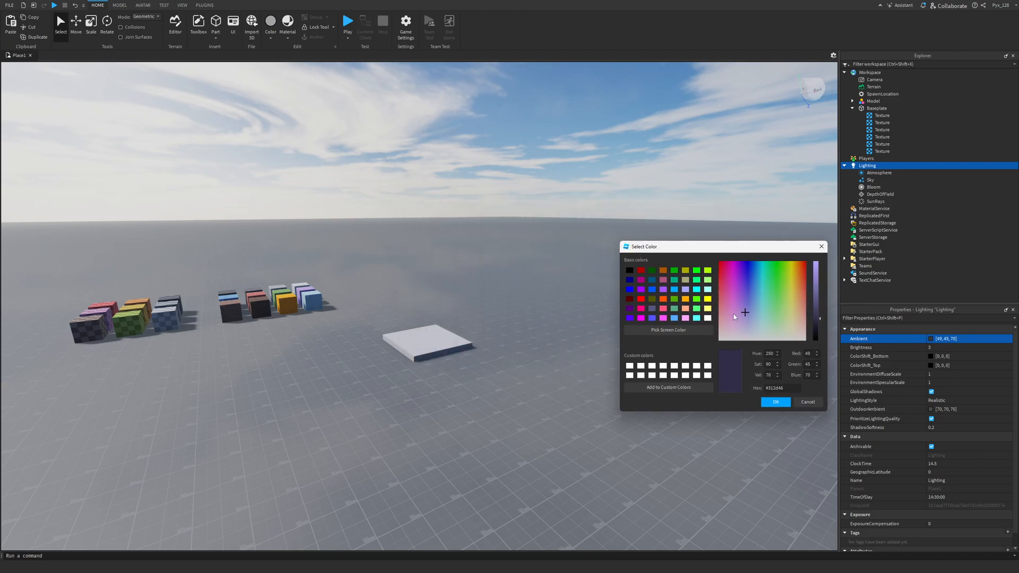
pyautogui.click(736, 340)
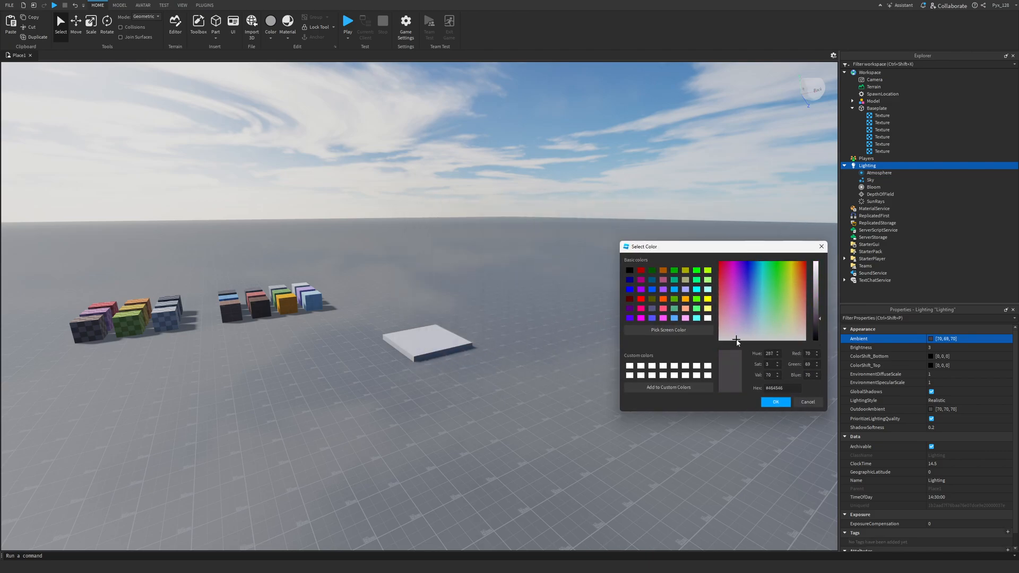
pyautogui.click(733, 322)
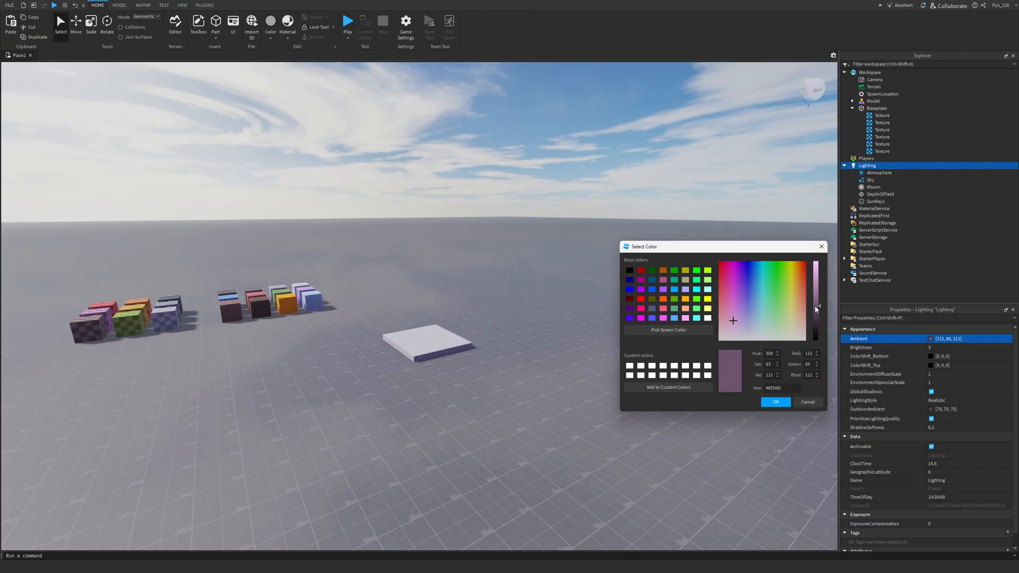
pyautogui.click(816, 306)
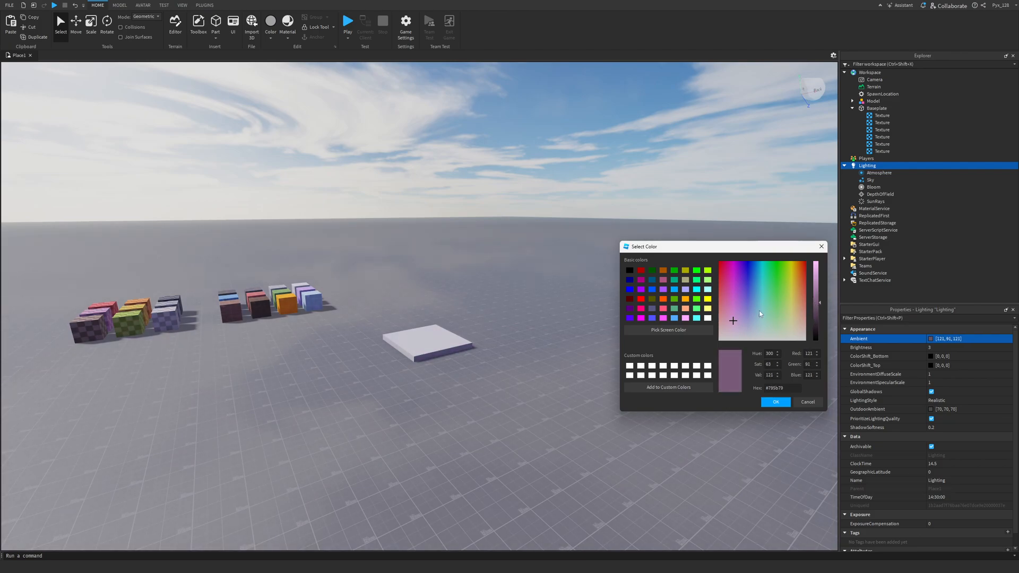
pyautogui.click(734, 324)
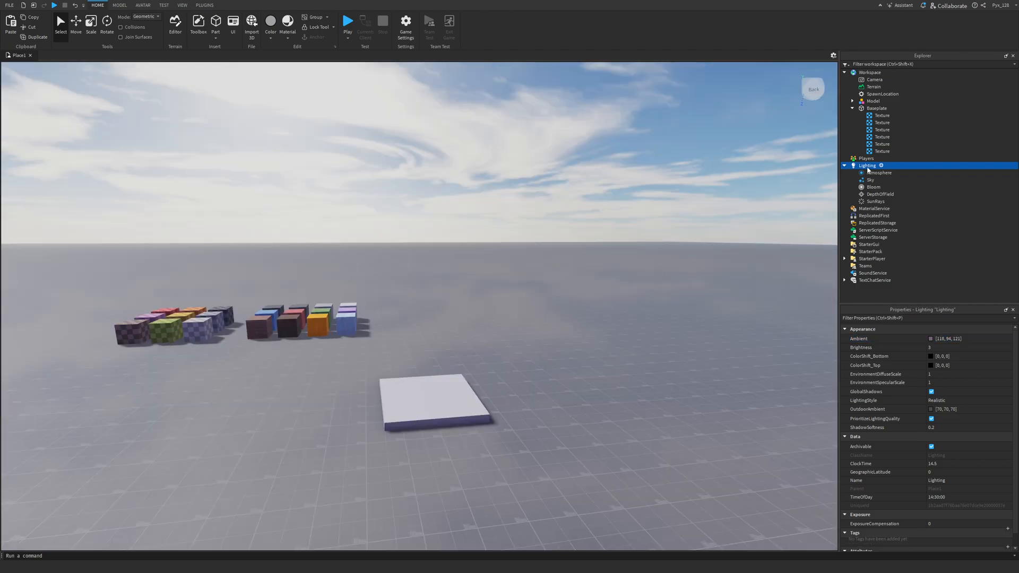
pyautogui.moveTo(785, 380)
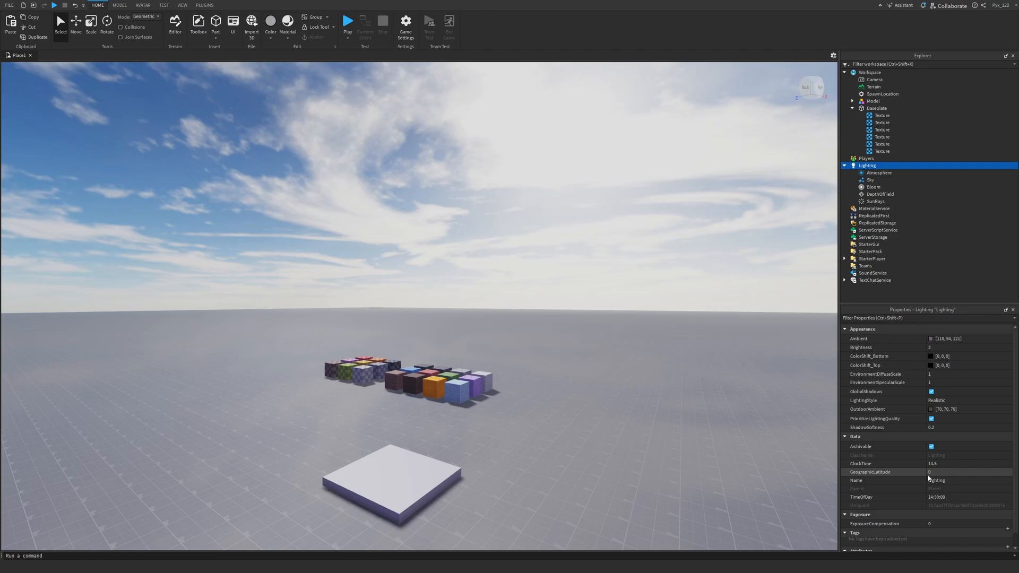
# Raise Lighting's GeographicLatitude to 79 to shift the sun's position
pyautogui.click(929, 471)
pyautogui.write('43')
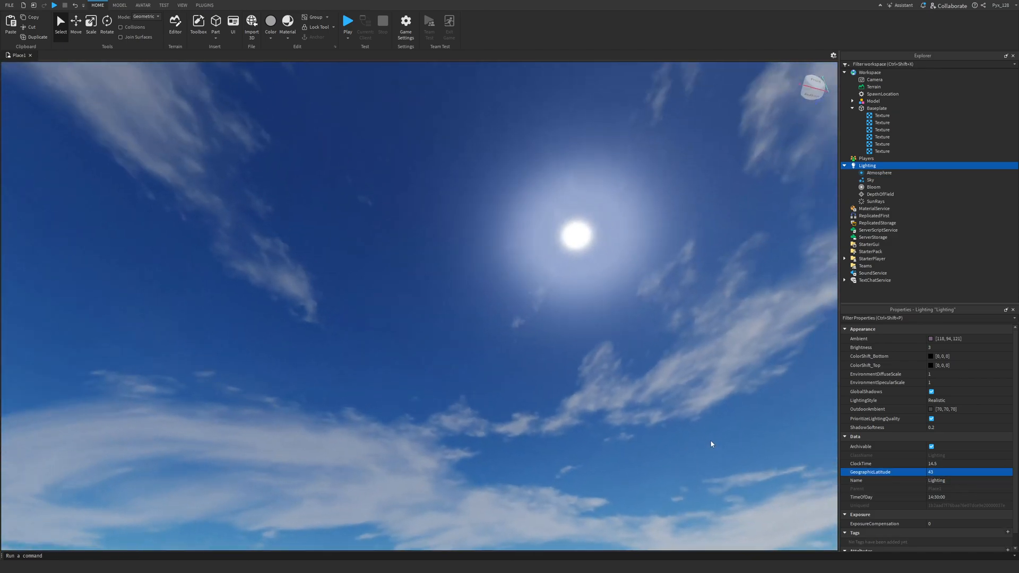
pyautogui.click(967, 471)
pyautogui.write('79')
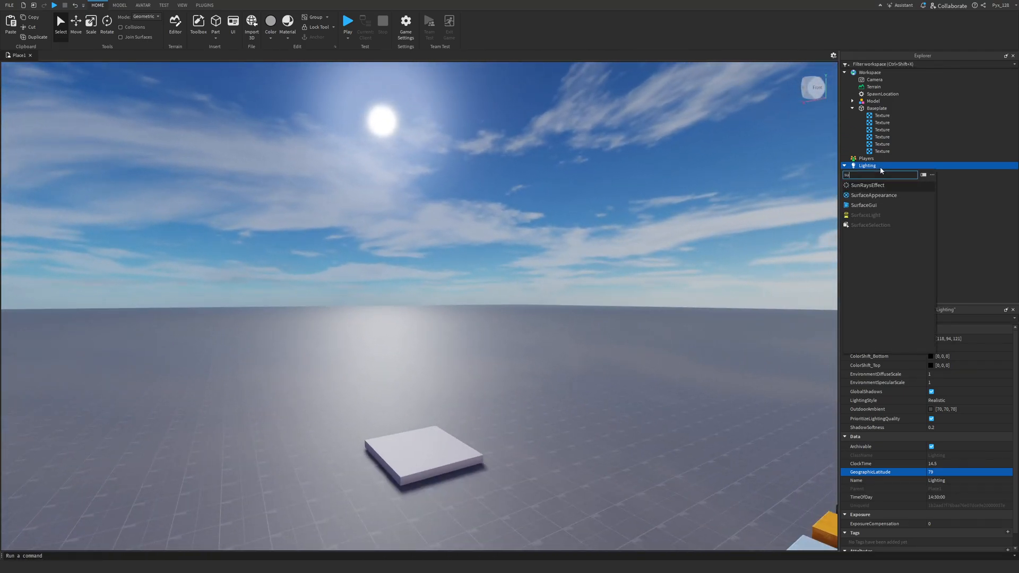
# Select SunRays under Lighting and set its Spread to 0.6
pyautogui.click(869, 184)
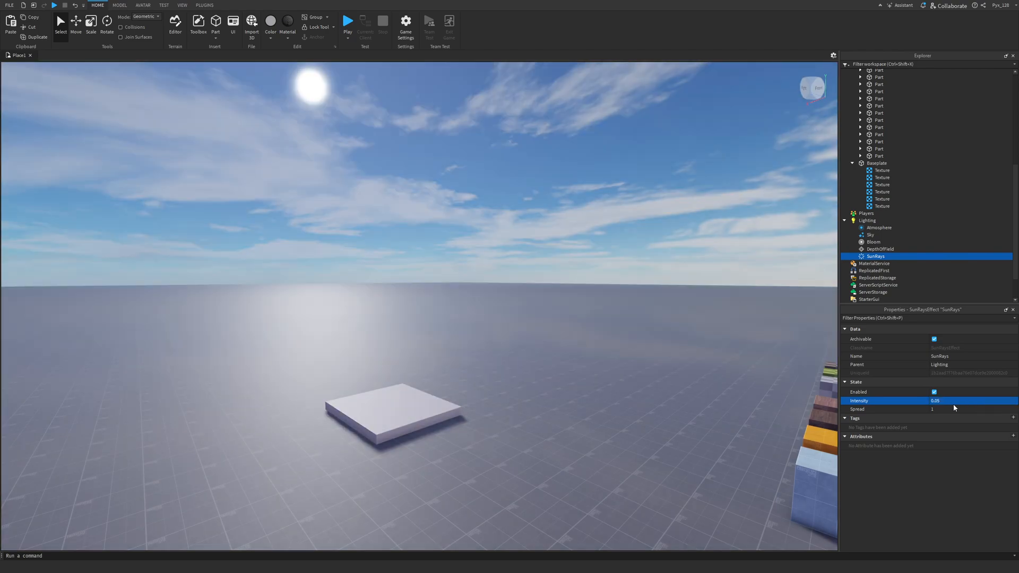
pyautogui.click(941, 409)
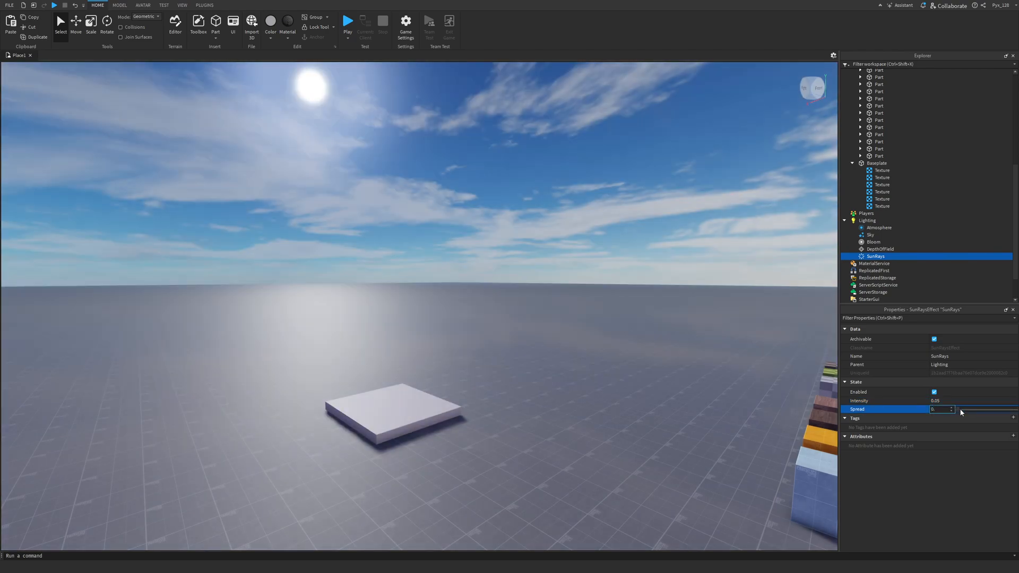
pyautogui.write('0.6')
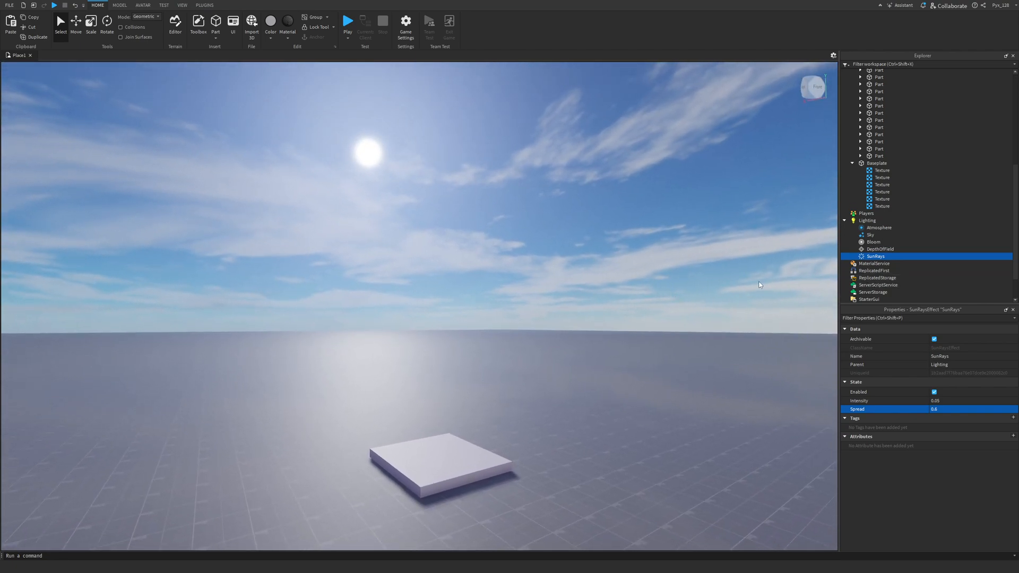
# Change Lighting's time of day to lower the sun into a warm late-afternoon glow
pyautogui.click(867, 220)
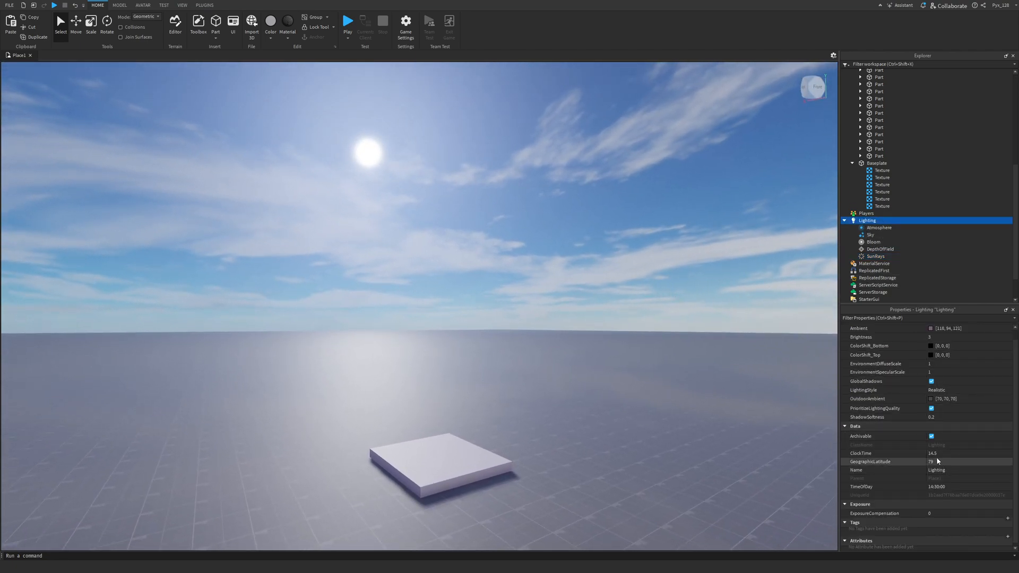
pyautogui.click(939, 453)
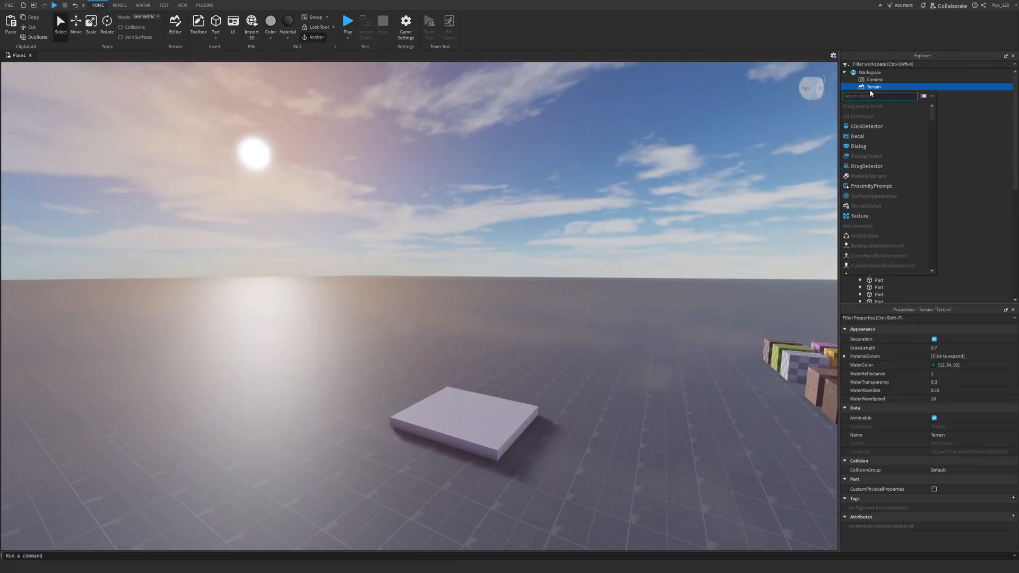
# Insert a Clouds object under Terrain (cover ~0.574, density 0.459)
pyautogui.write('clou')
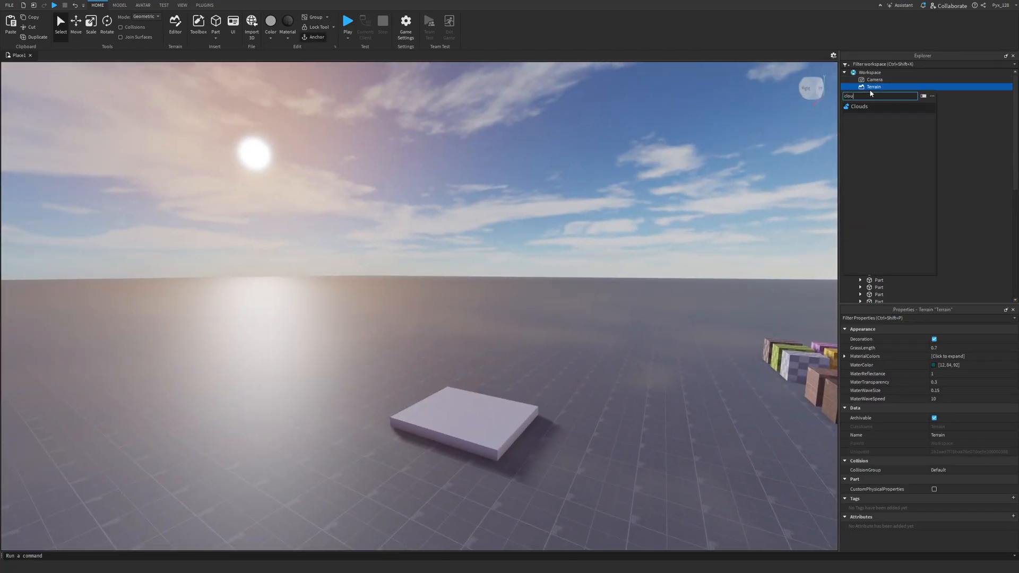
pyautogui.click(880, 107)
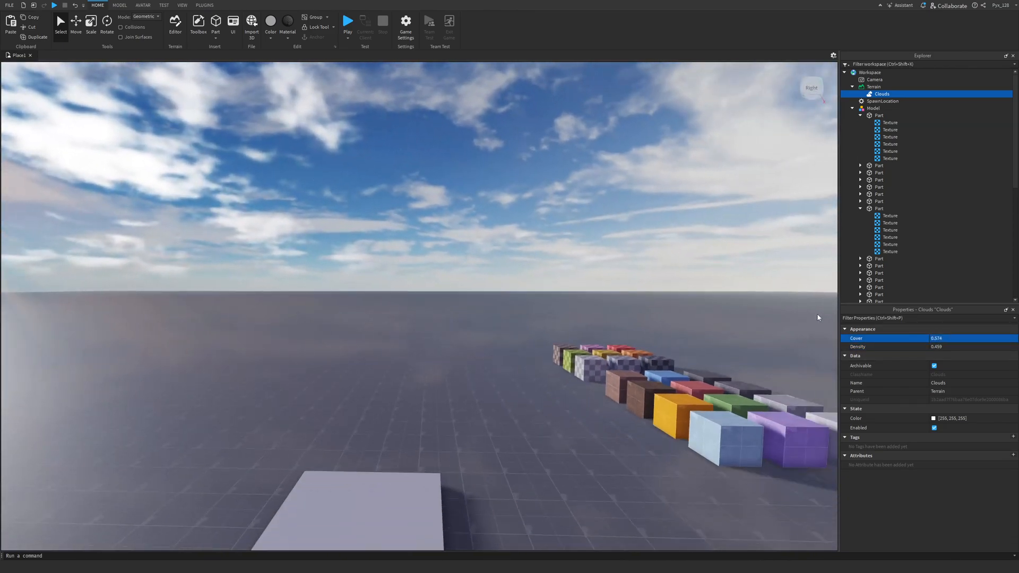
# Set the Baseplate's BrickColor to Dark taupe
pyautogui.click(873, 108)
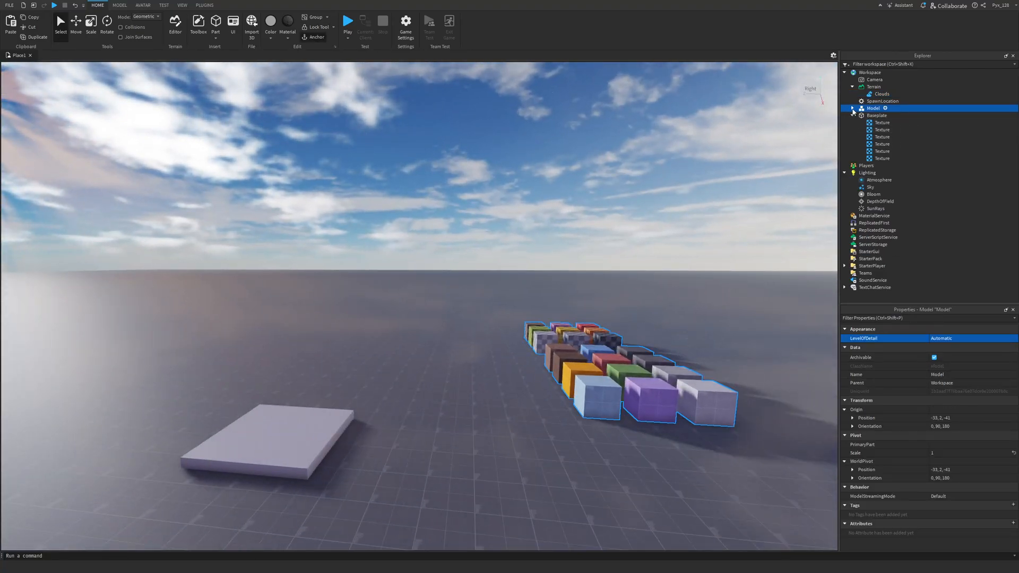
pyautogui.click(876, 115)
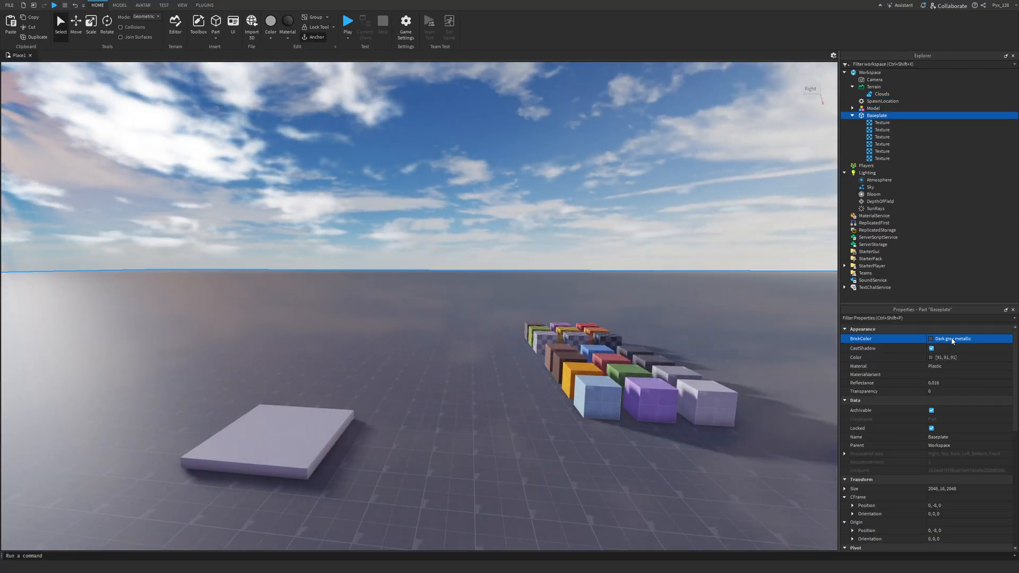
pyautogui.click(955, 357)
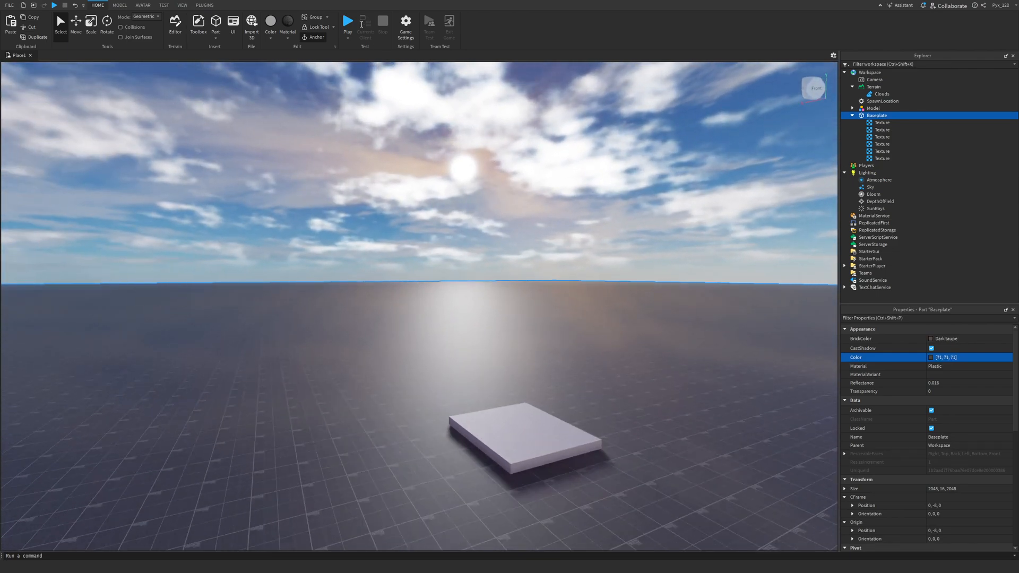
# Run a brief playtest of the scene and stop it
pyautogui.click(348, 22)
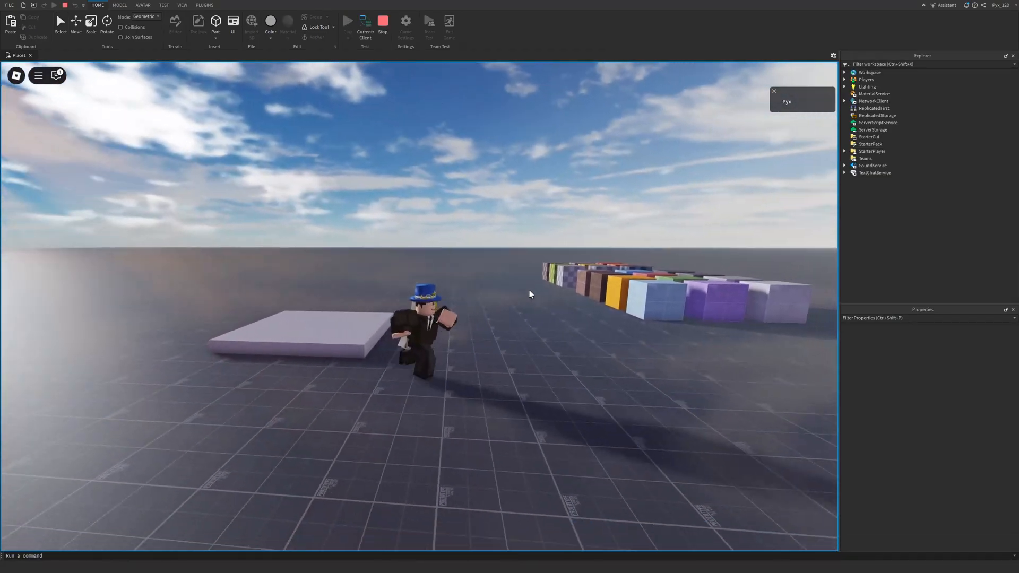
pyautogui.click(866, 227)
pyautogui.write('colo')
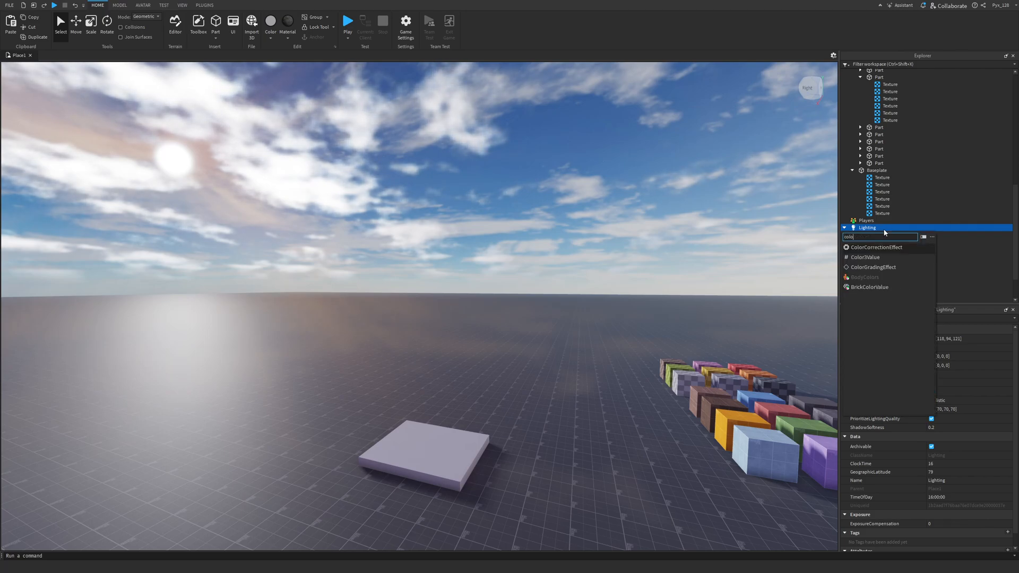
# Insert a ColorCorrectionEffect under Lighting with Contrast 0.2 and Saturation 0.2
pyautogui.click(877, 247)
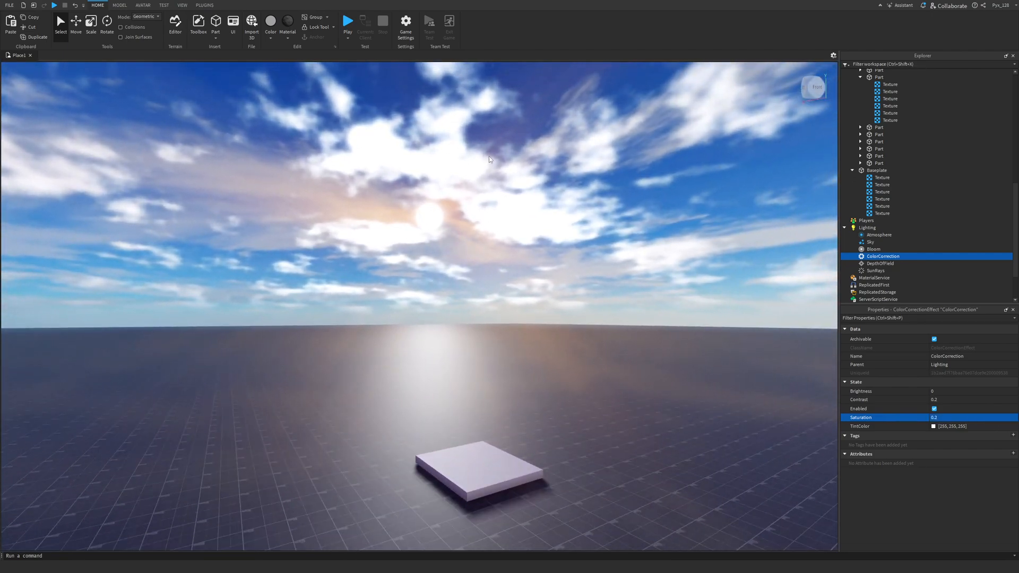
pyautogui.click(348, 21)
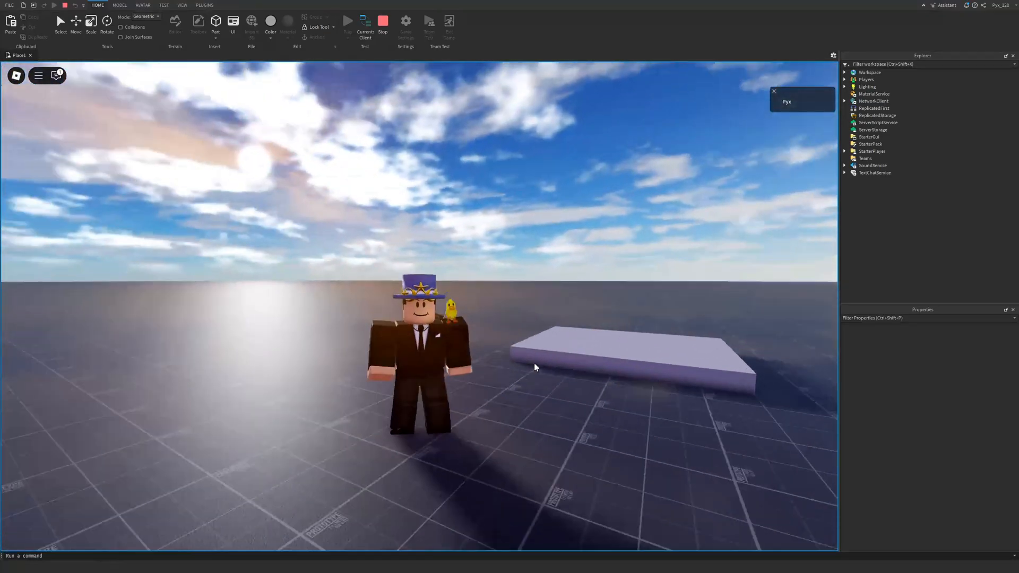
# Stop the running playtest to return to editing
pyautogui.click(181, 5)
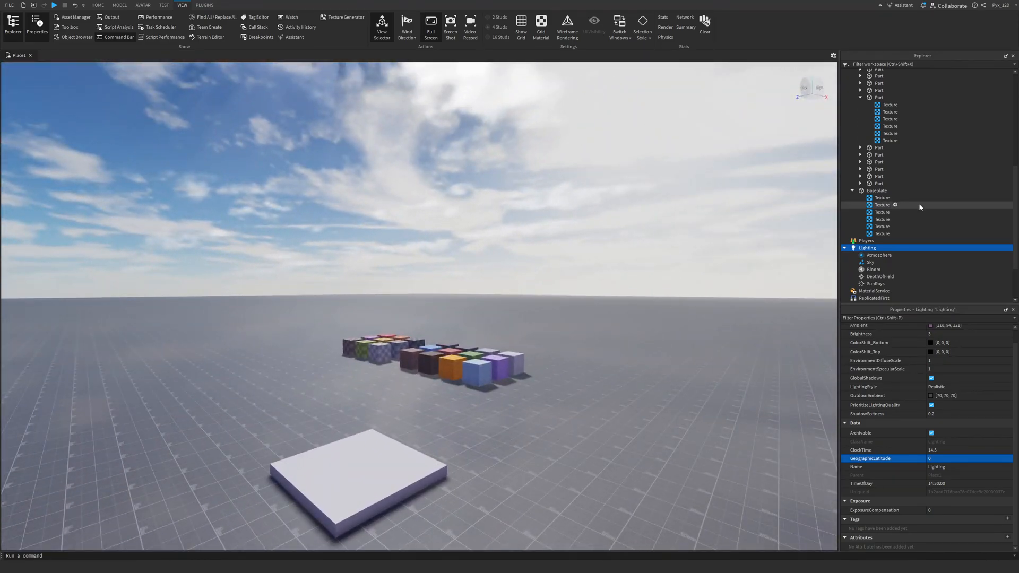
# Set all six Baseplate textures to 8 studs per tile and transparency 0.92
pyautogui.click(882, 234)
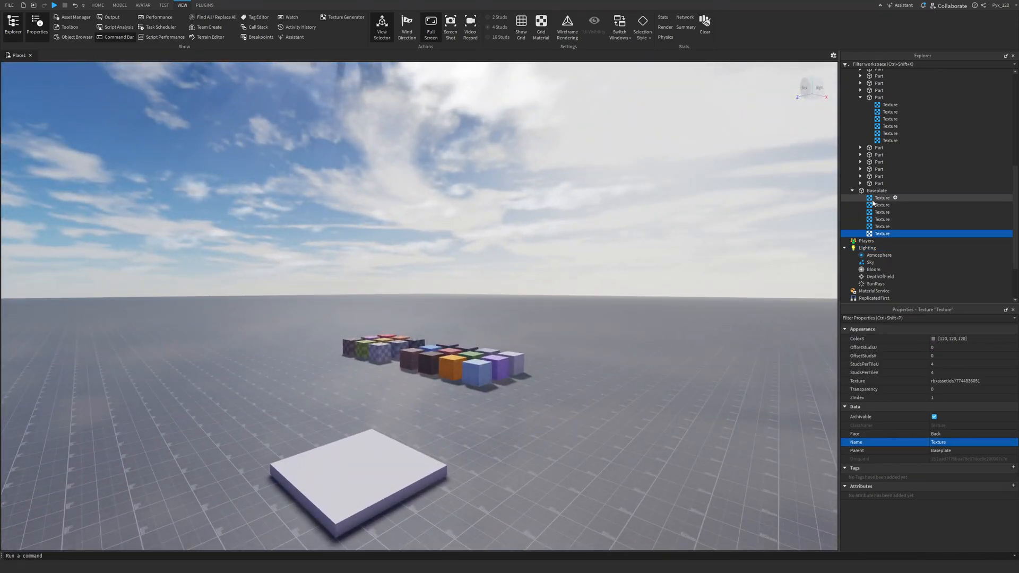
pyautogui.click(881, 197)
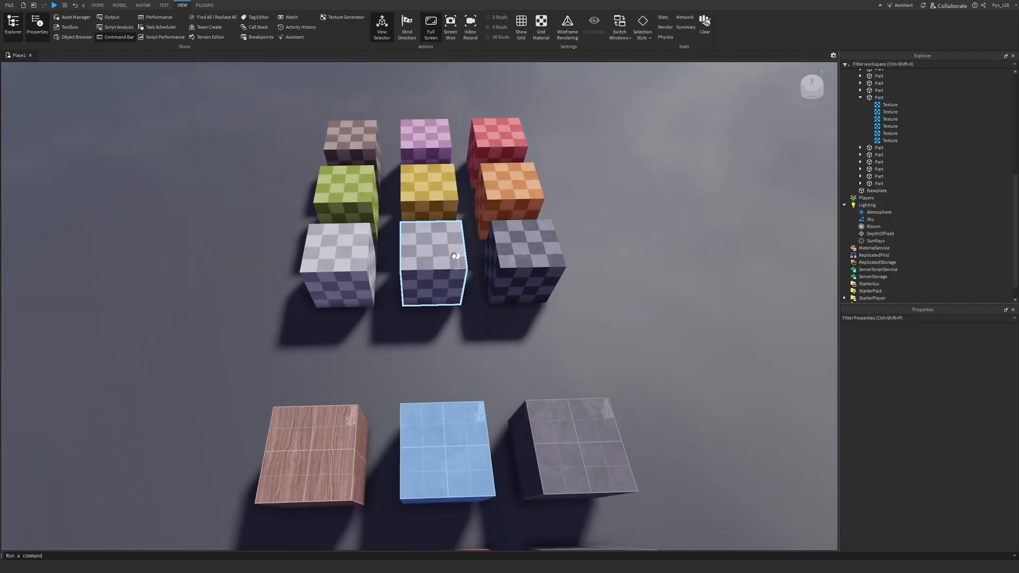
pyautogui.click(889, 83)
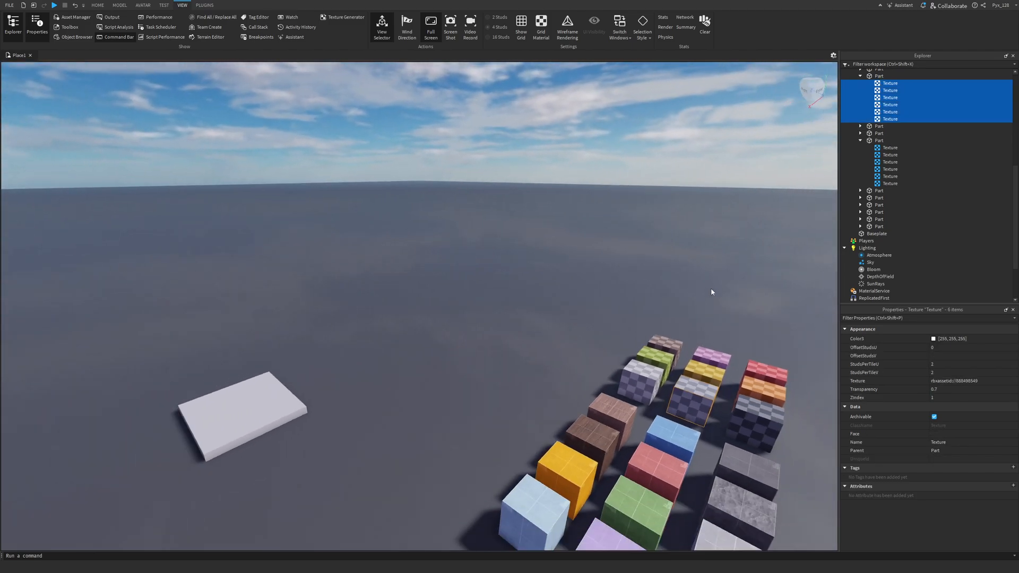
pyautogui.click(876, 233)
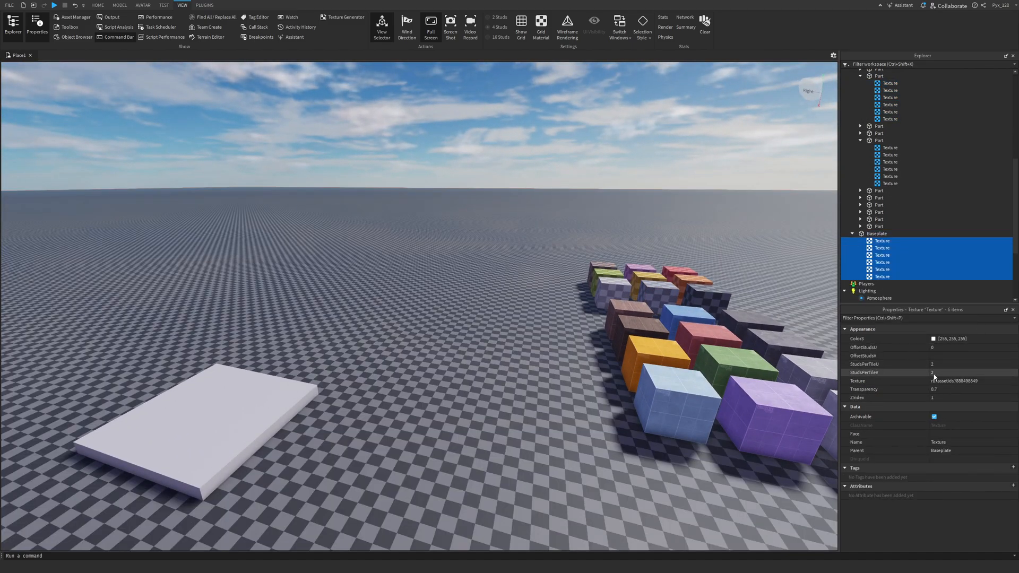
pyautogui.click(962, 363)
pyautogui.write('8')
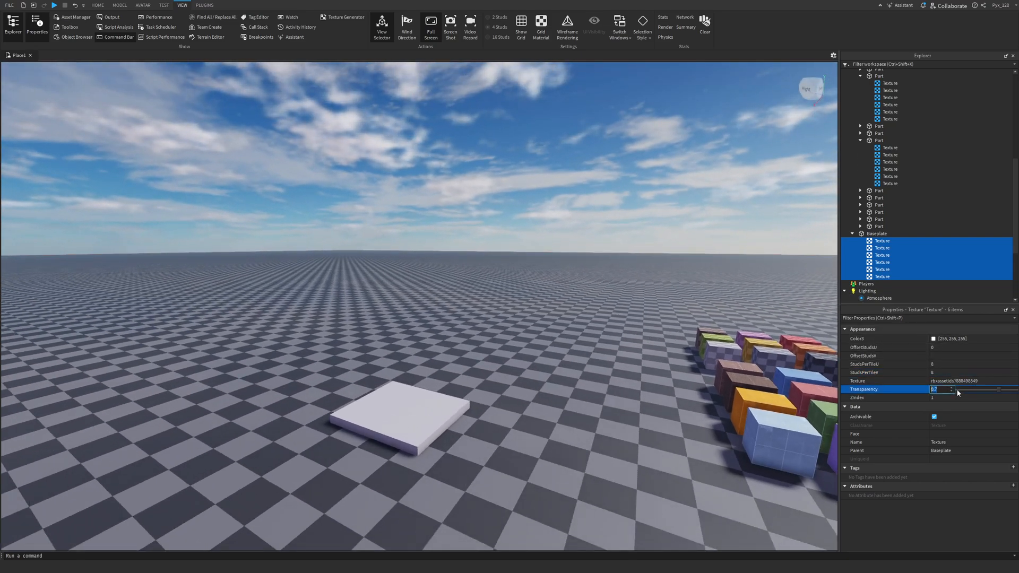
pyautogui.write('0.92')
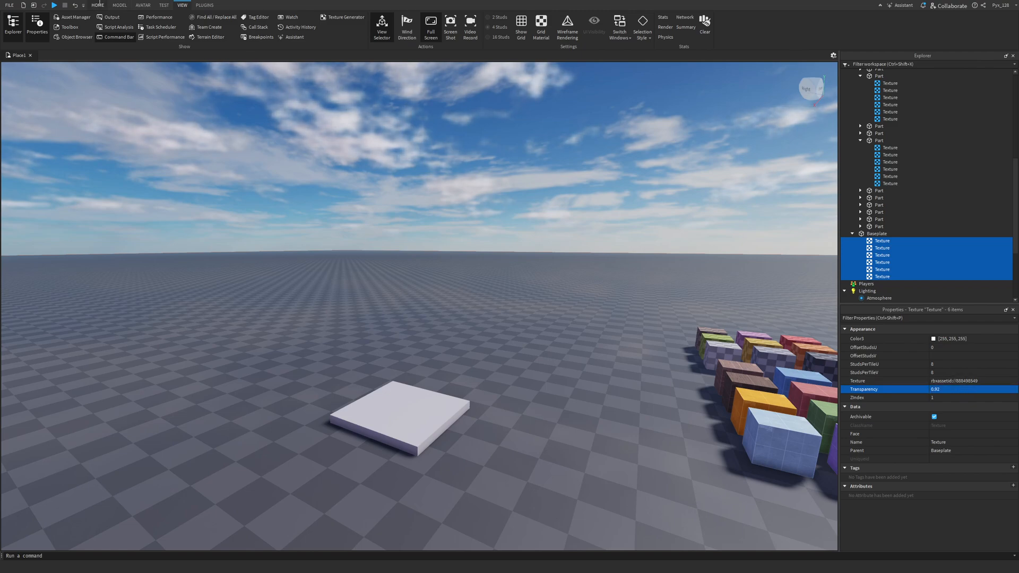
# Apply the Basalt material from Material Manager to the baseplate ground
pyautogui.click(119, 5)
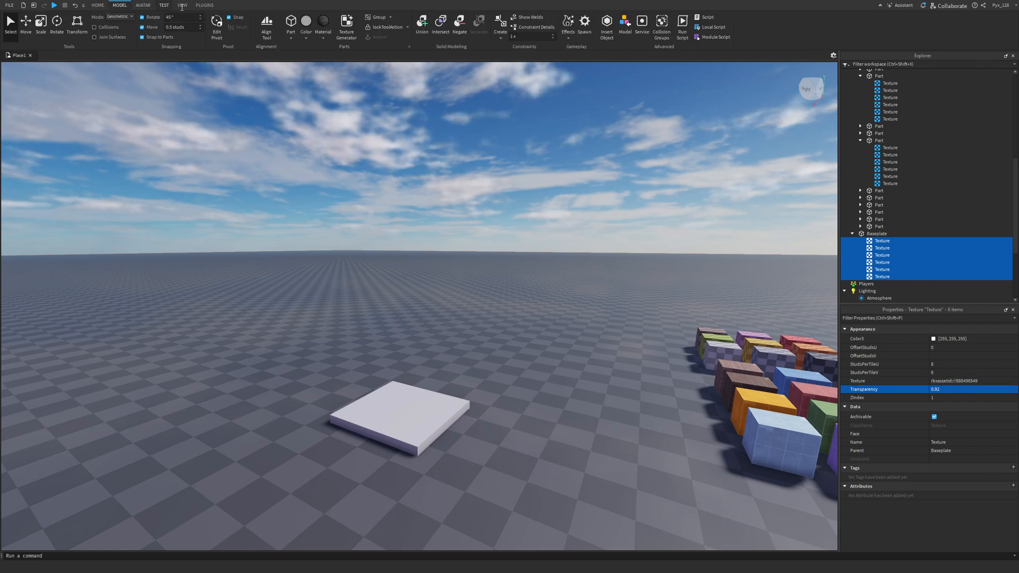
pyautogui.click(323, 24)
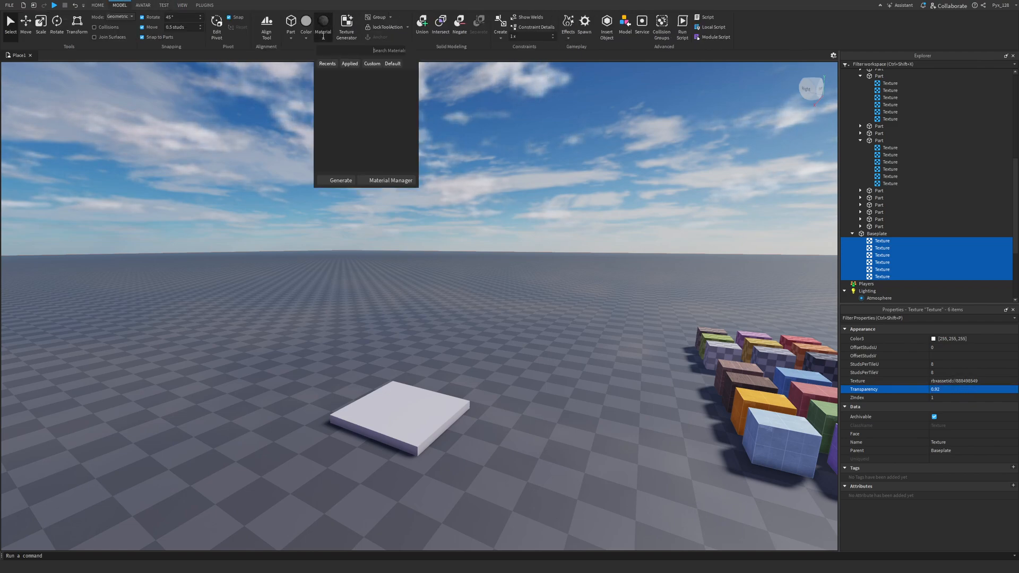
pyautogui.click(388, 180)
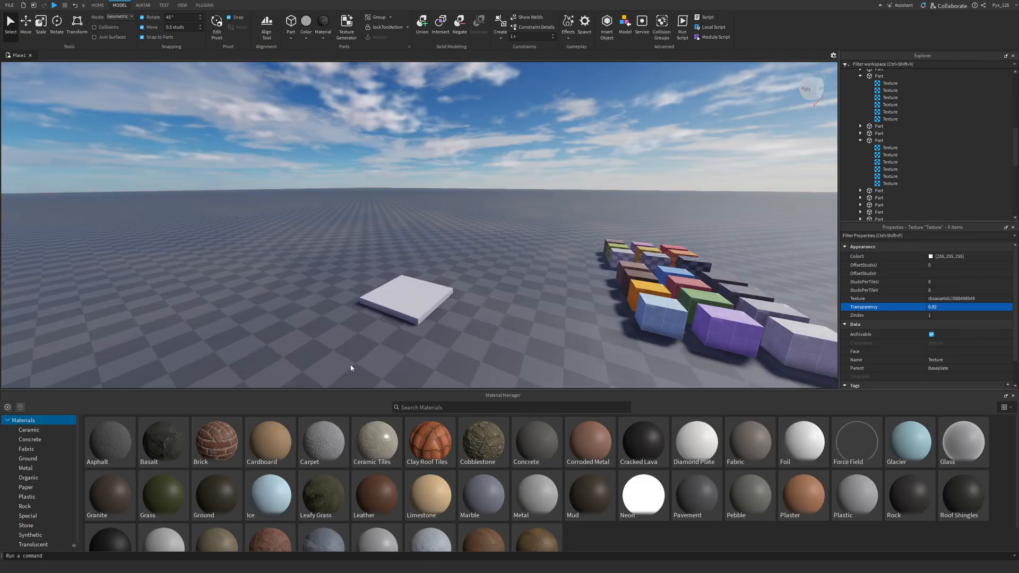
pyautogui.click(163, 441)
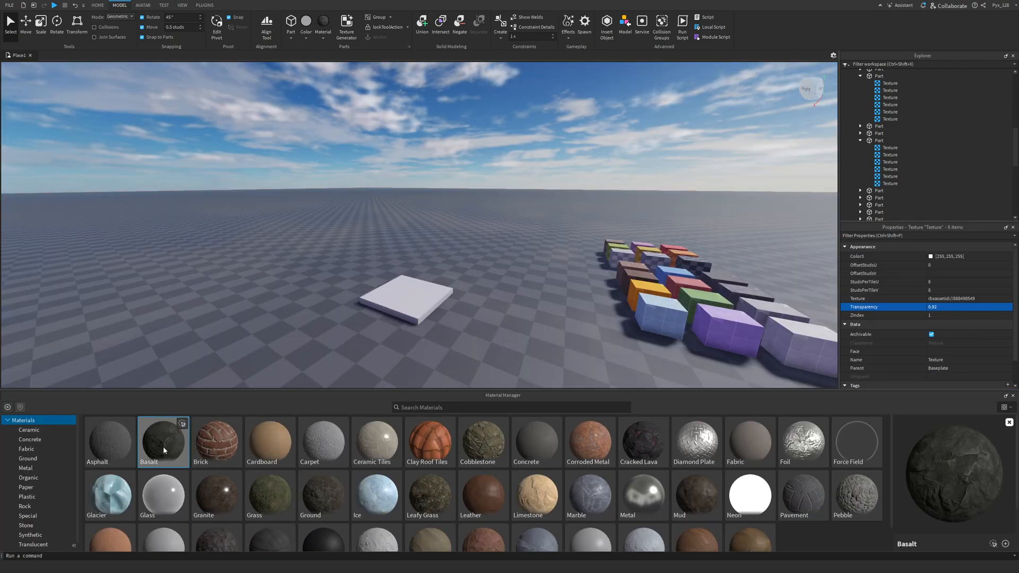
pyautogui.moveTo(814, 409)
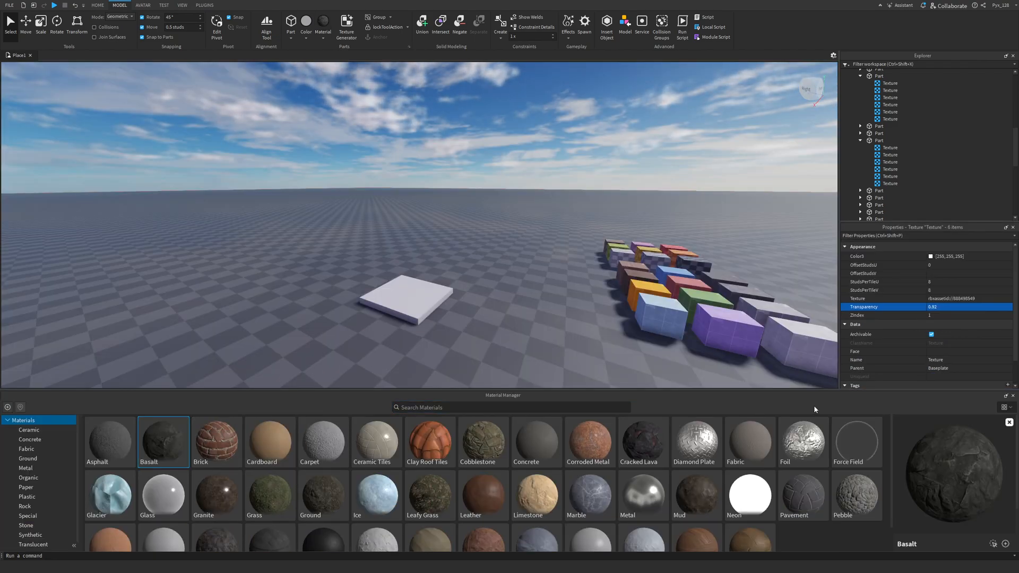
pyautogui.click(877, 131)
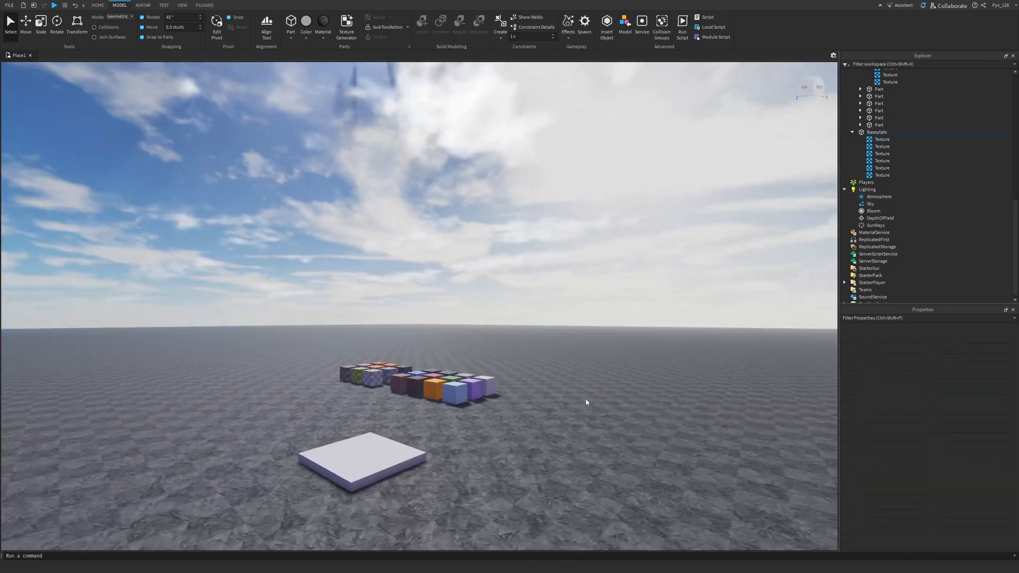
# Replace the old Sky under Lighting with a new cloudy daytime Sky
pyautogui.click(870, 204)
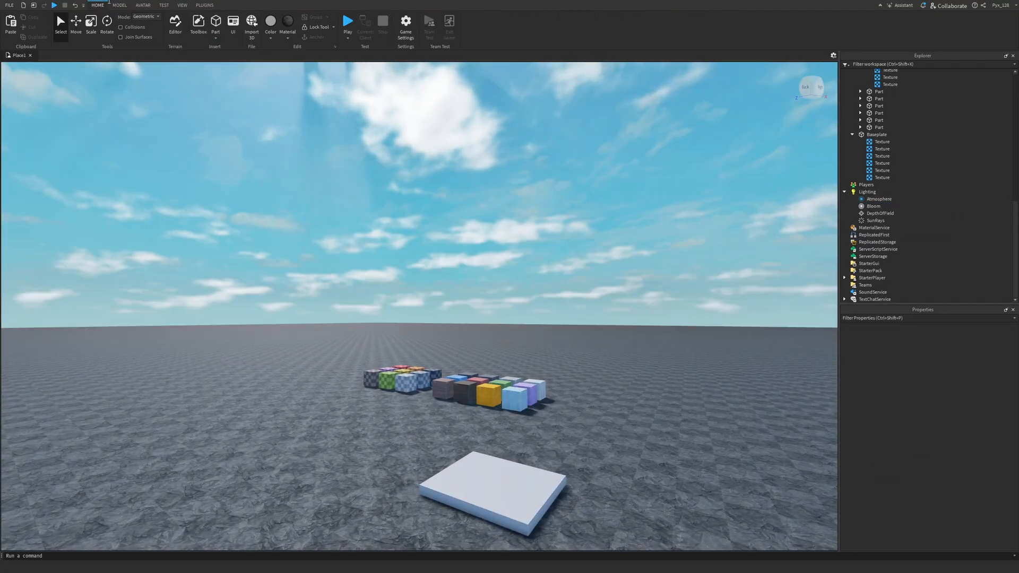
pyautogui.click(198, 21)
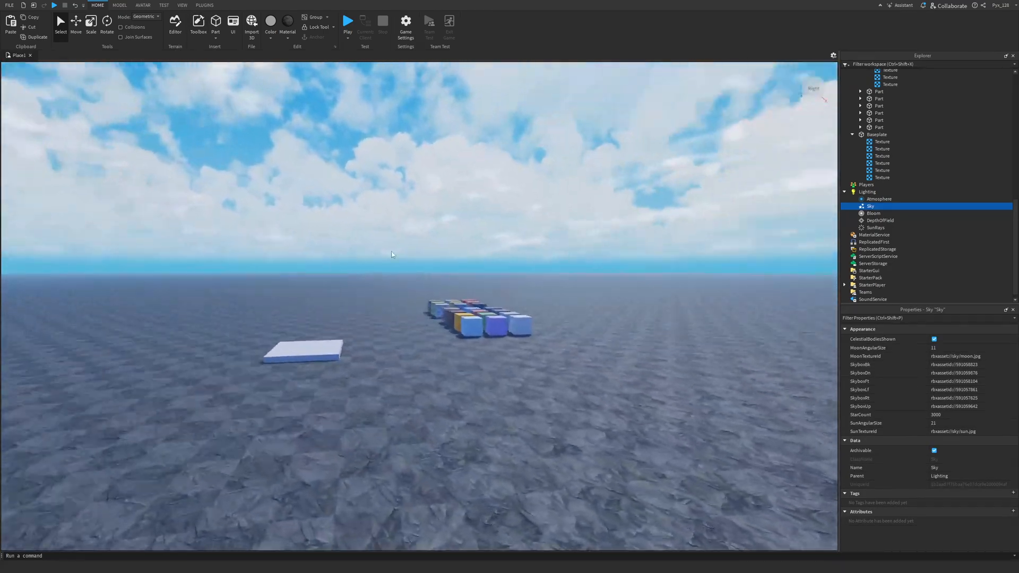
pyautogui.click(867, 192)
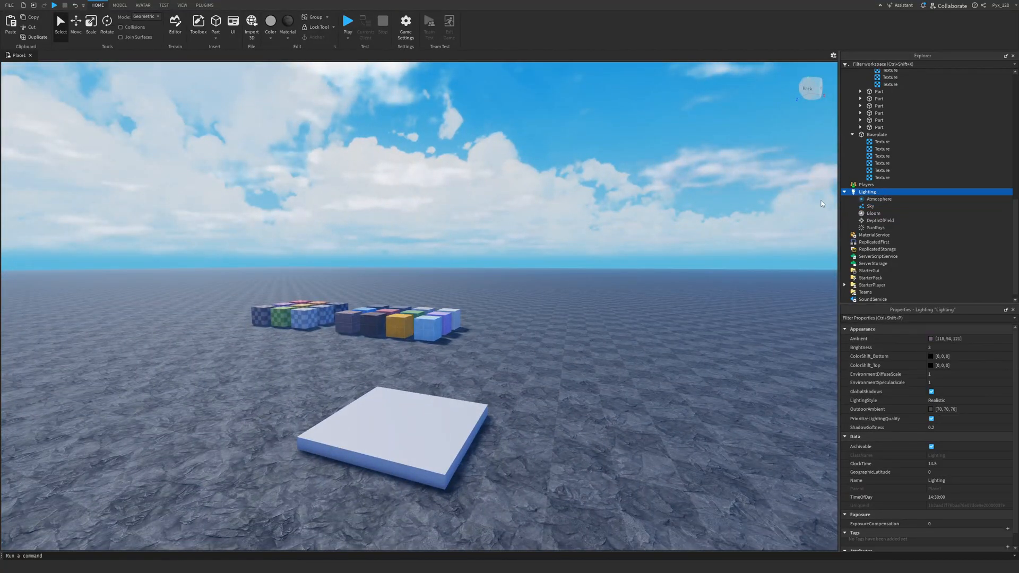
# Set Lighting's Ambient colour to a magenta-purple
pyautogui.click(945, 339)
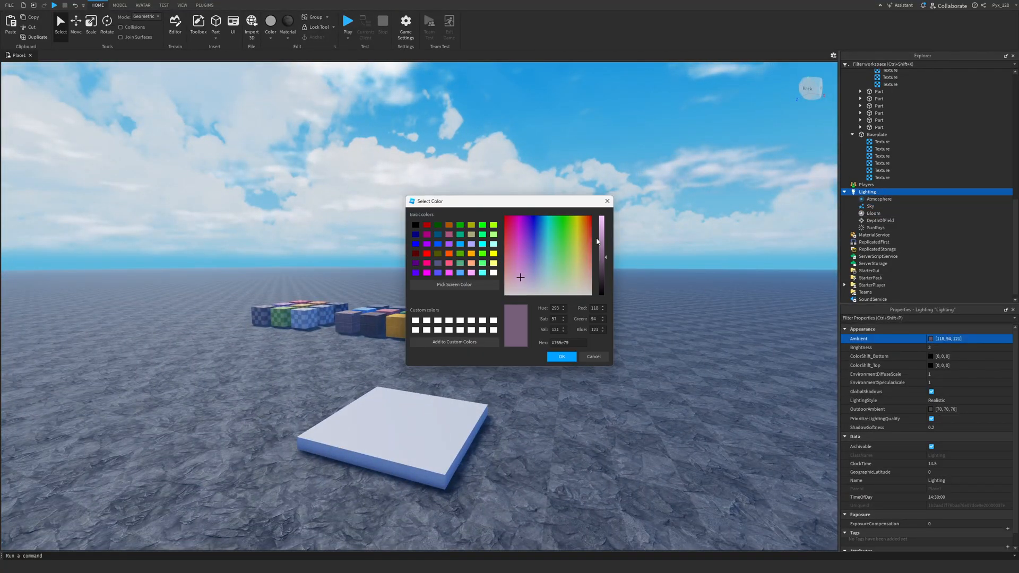
pyautogui.click(520, 251)
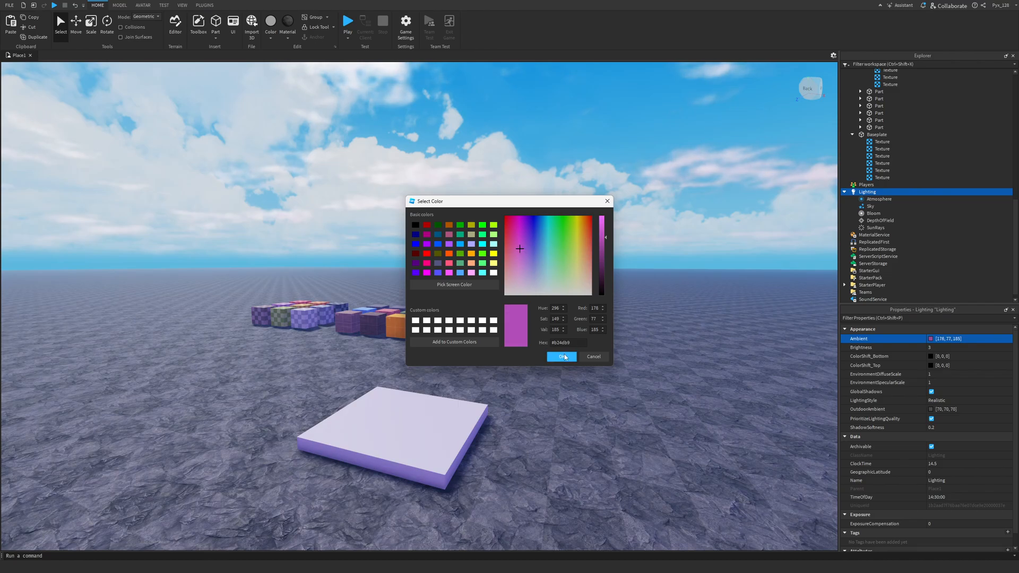
pyautogui.click(560, 356)
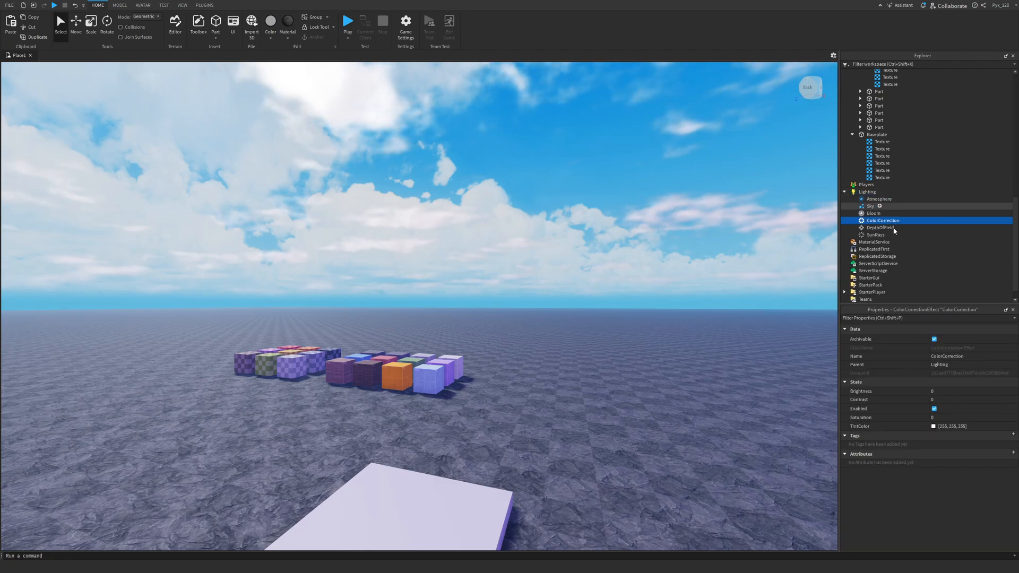
# Set ColorCorrection Contrast 0.3 and Saturation 0.1, then playtest the scene
pyautogui.click(940, 417)
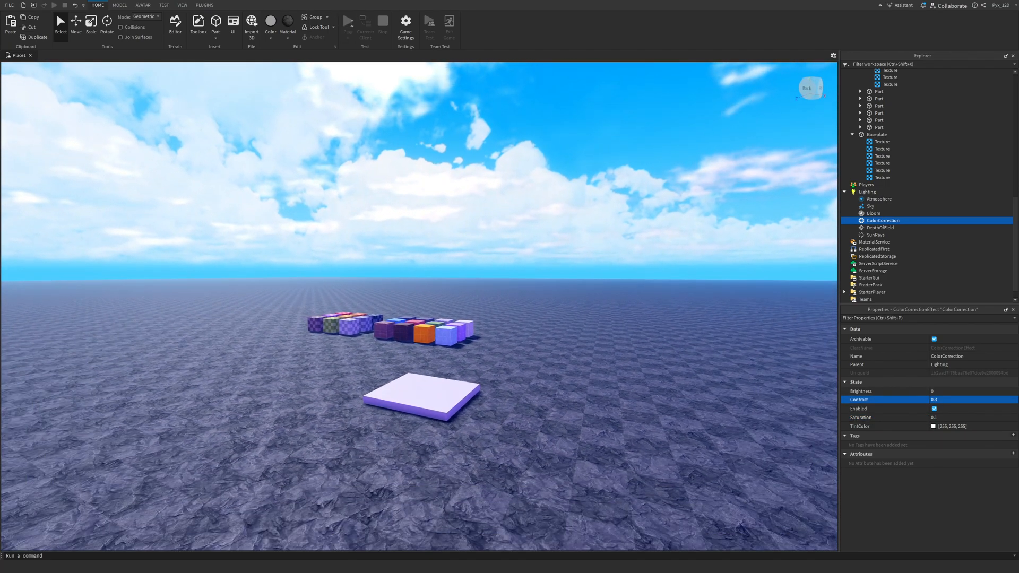
pyautogui.click(348, 22)
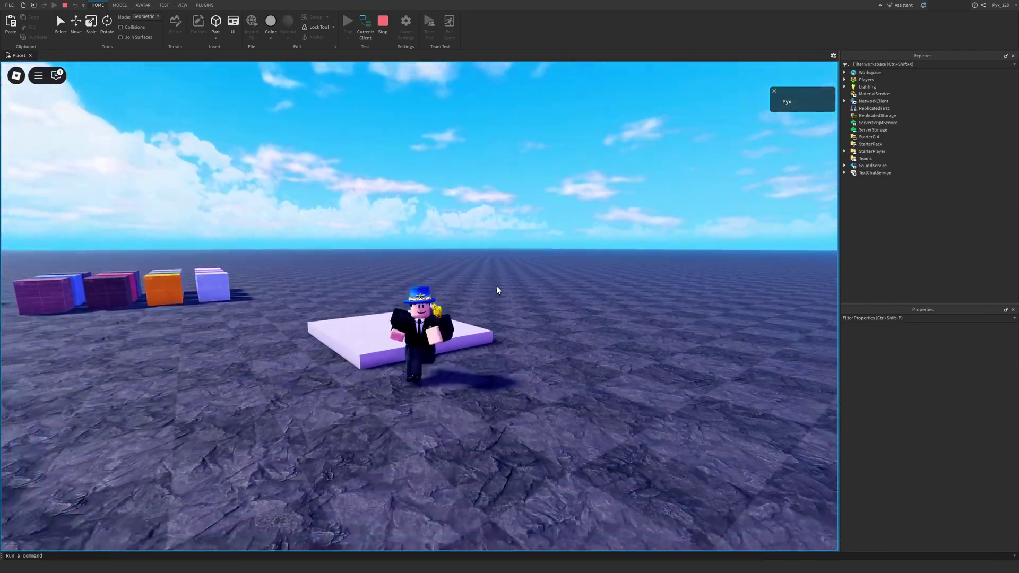